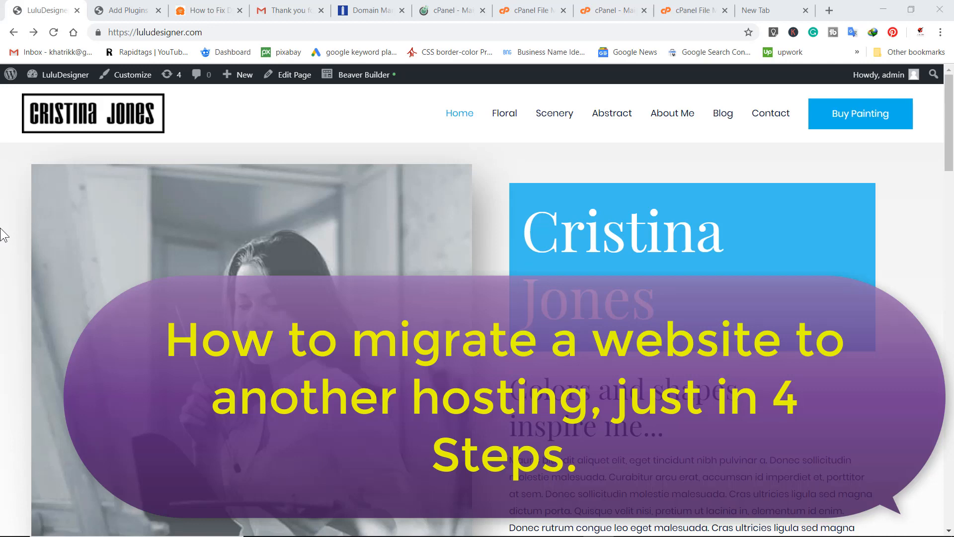
{"action": "mouse_move", "coordinate": [161, 209]}
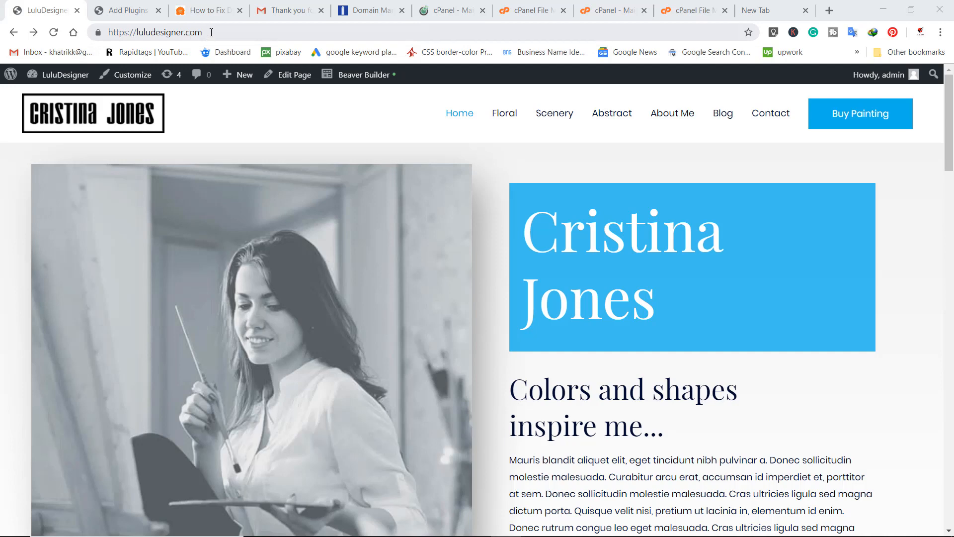
- Select the LuluDesigner site's web address and scroll through the page
{"action": "left_click", "coordinate": [158, 33]}
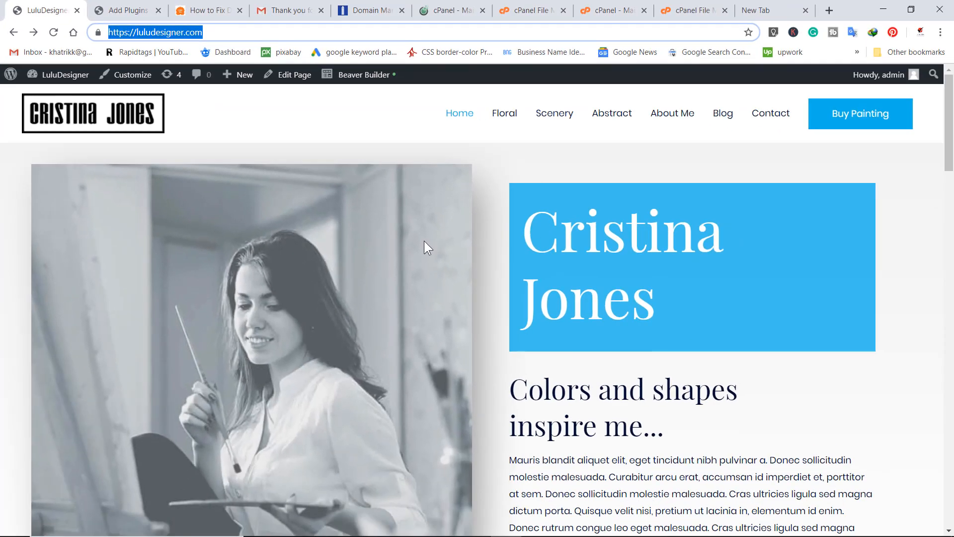
{"action": "mouse_move", "coordinate": [458, 372]}
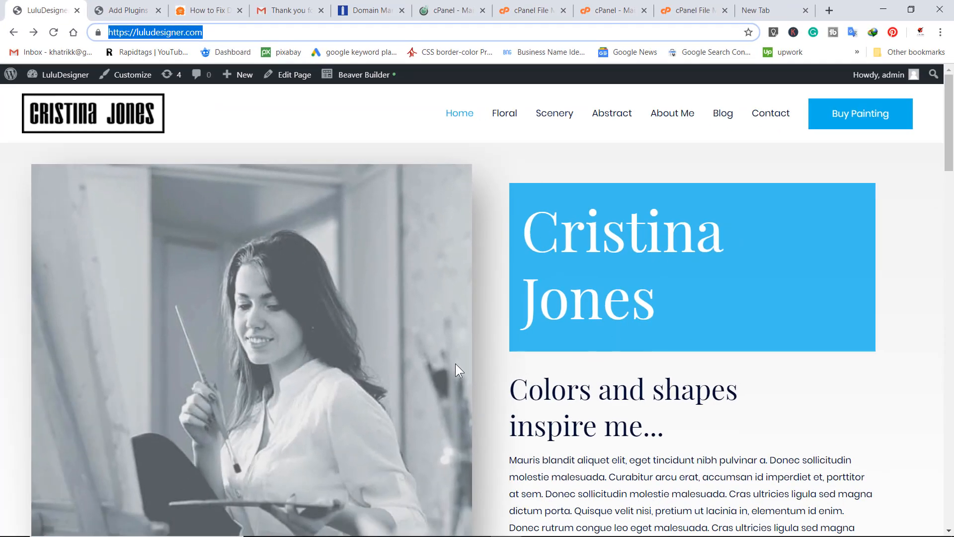
{"action": "scroll", "scroll_direction": "down", "scroll_amount": 3}
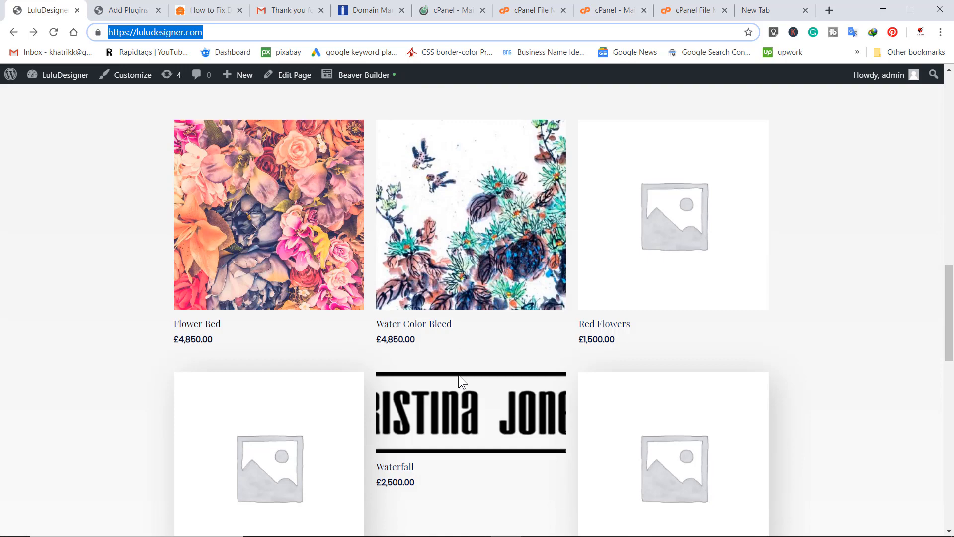
{"action": "scroll", "scroll_direction": "up", "scroll_amount": 3}
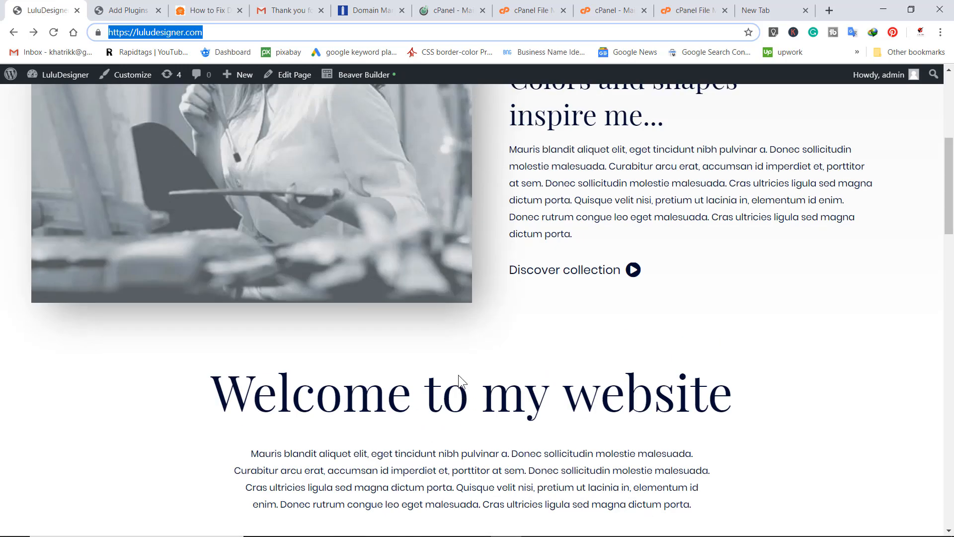
{"action": "scroll", "scroll_direction": "up", "scroll_amount": 3}
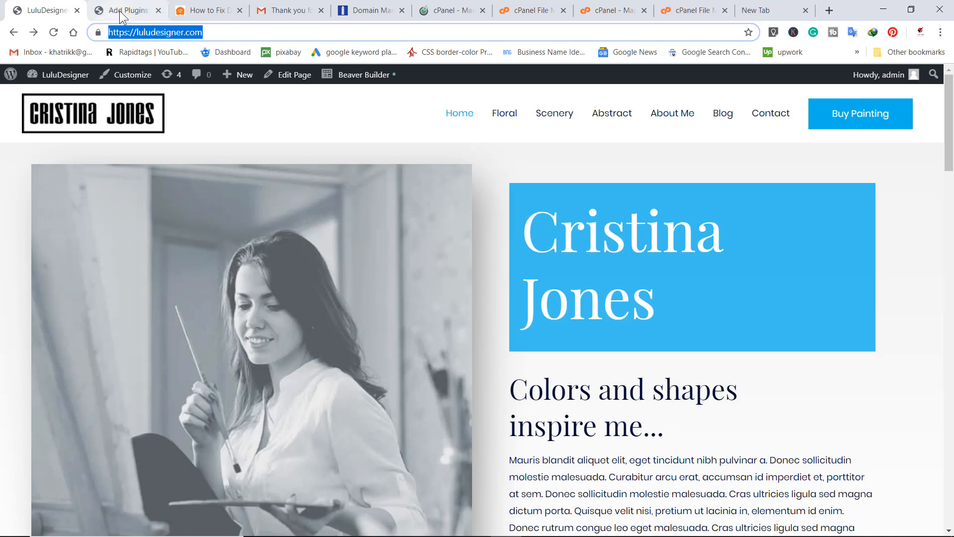
{"action": "mouse_move", "coordinate": [127, 10]}
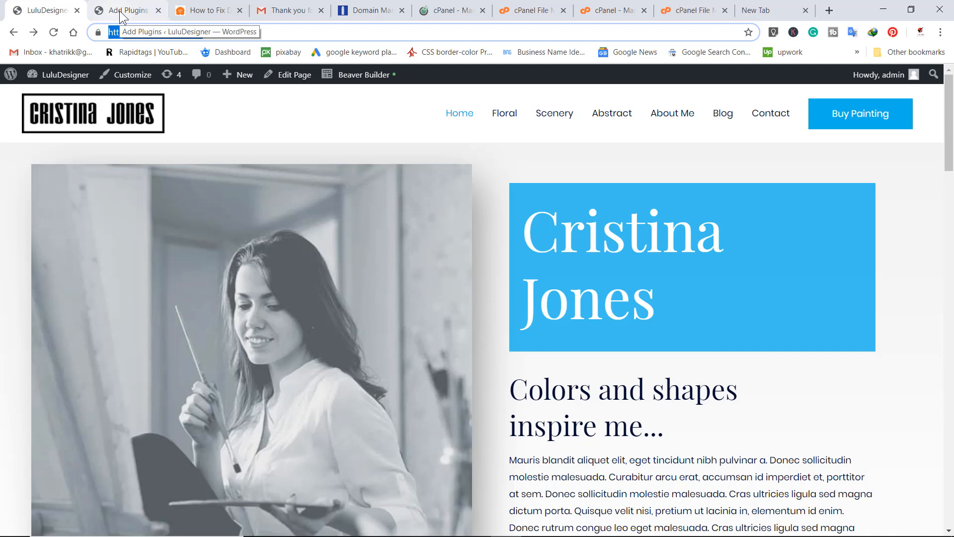
- Search the plugin directory for 'migration' and install All-in-One WP Migration
{"action": "left_click", "coordinate": [126, 11]}
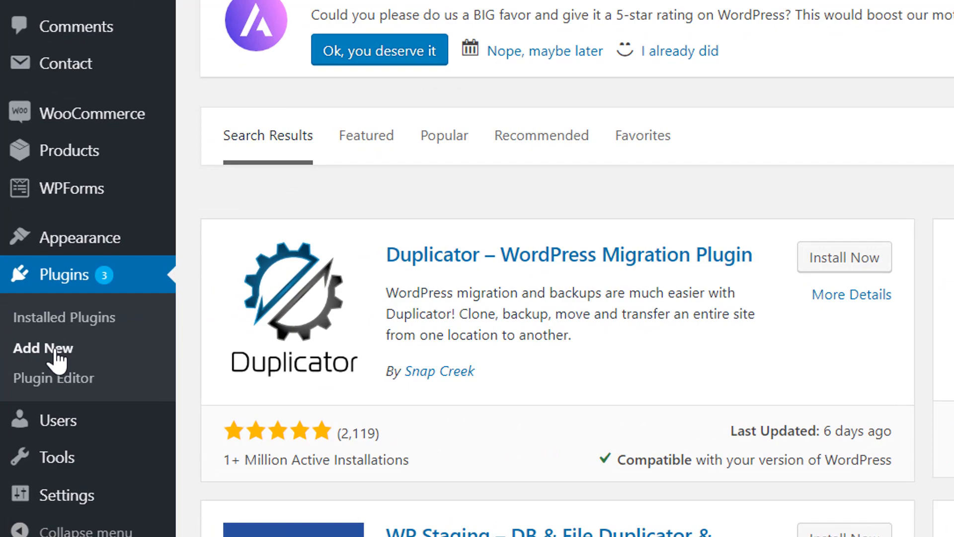
{"action": "left_click", "coordinate": [43, 348]}
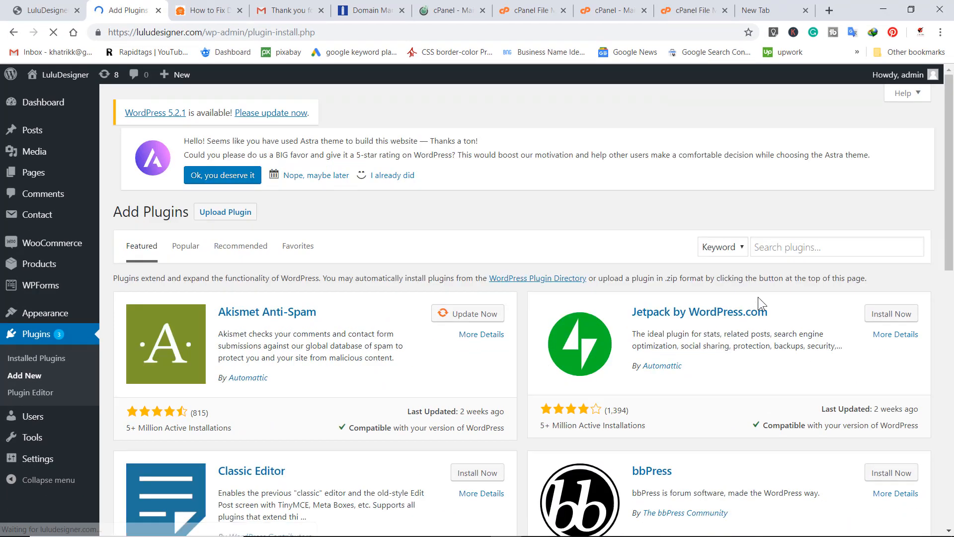
{"action": "left_click", "coordinate": [836, 246]}
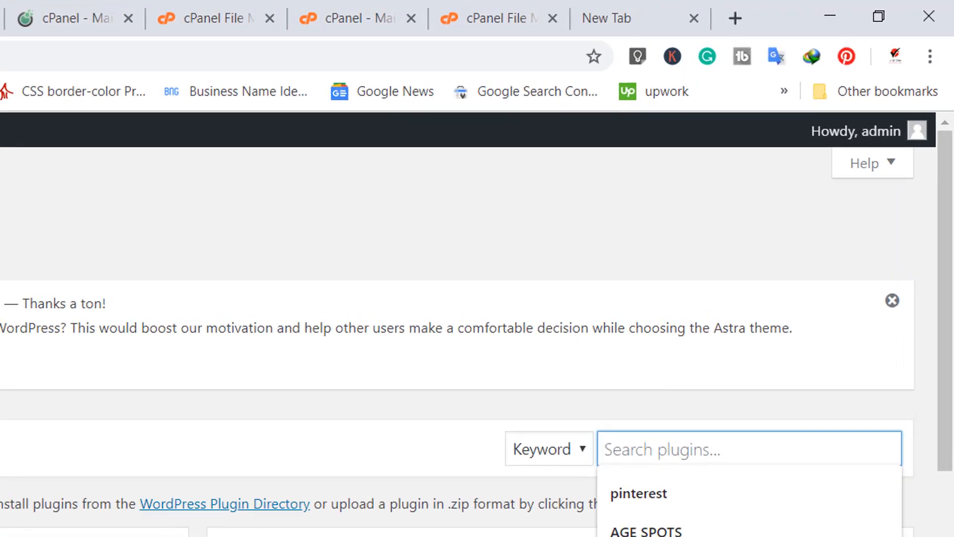
{"action": "type", "text": "migration"}
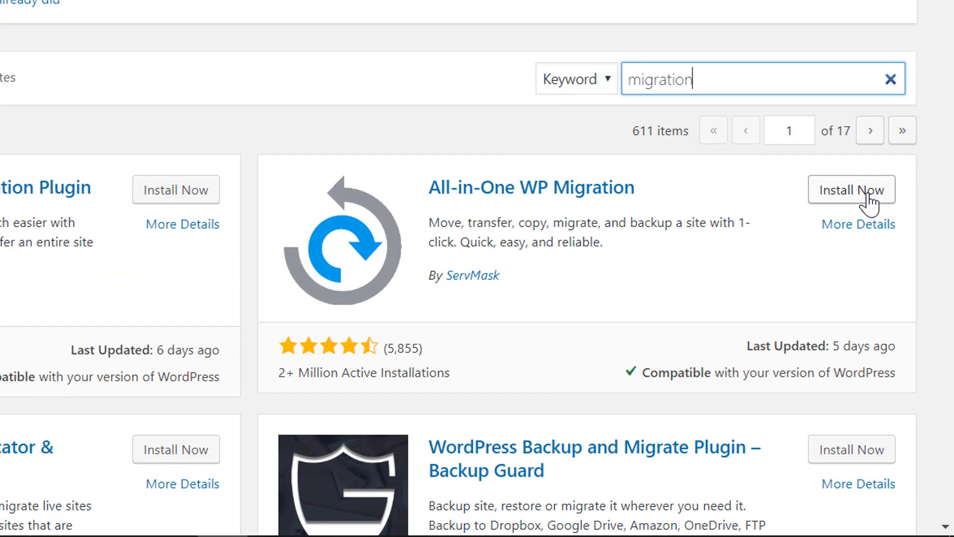
{"action": "left_click", "coordinate": [851, 189]}
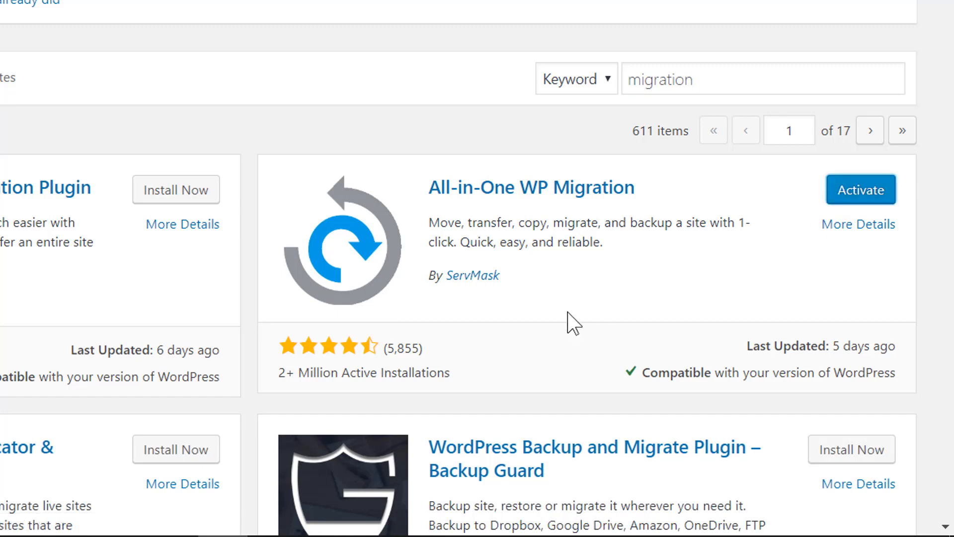
{"action": "mouse_move", "coordinate": [860, 190]}
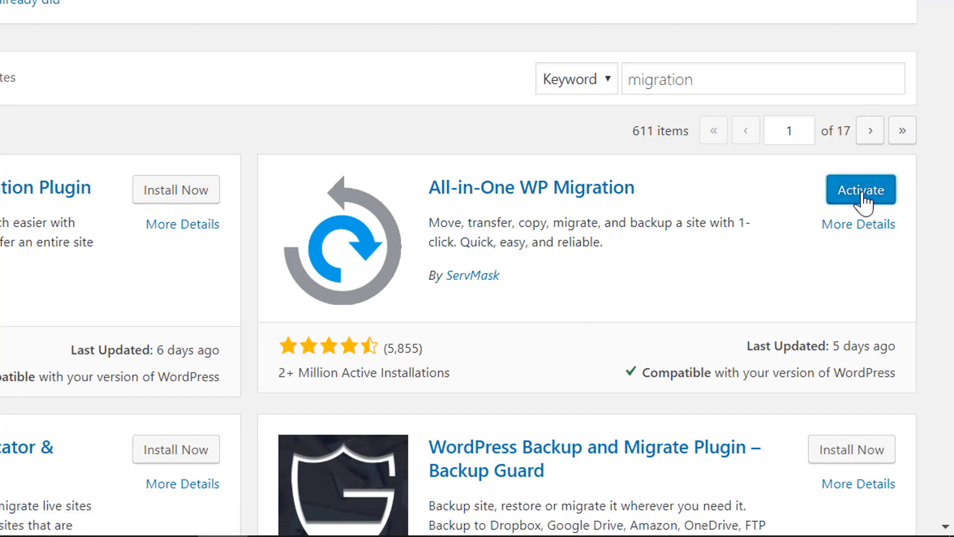
{"action": "scroll", "scroll_direction": "up", "scroll_amount": 3}
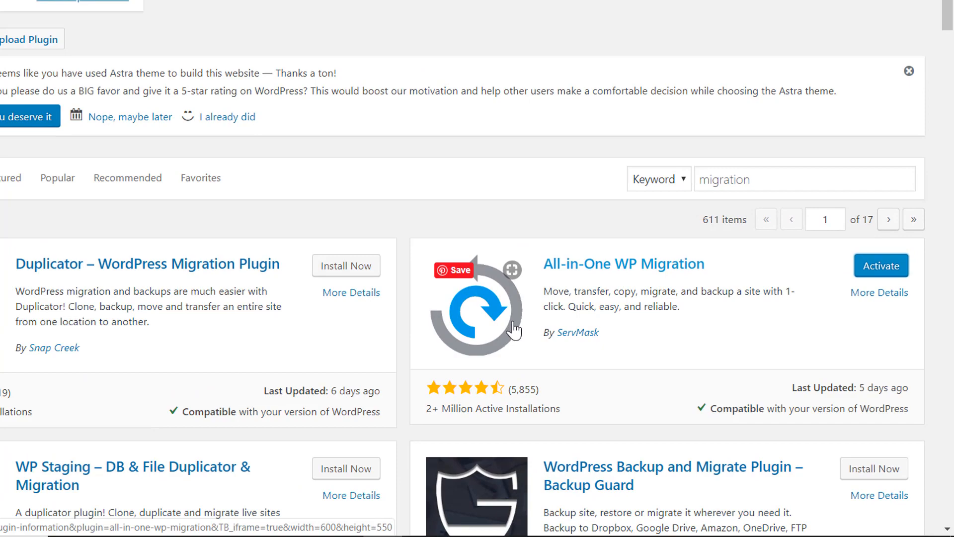
- Activate All-in-One WP Migration and open its Export Site page
{"action": "left_click", "coordinate": [880, 265]}
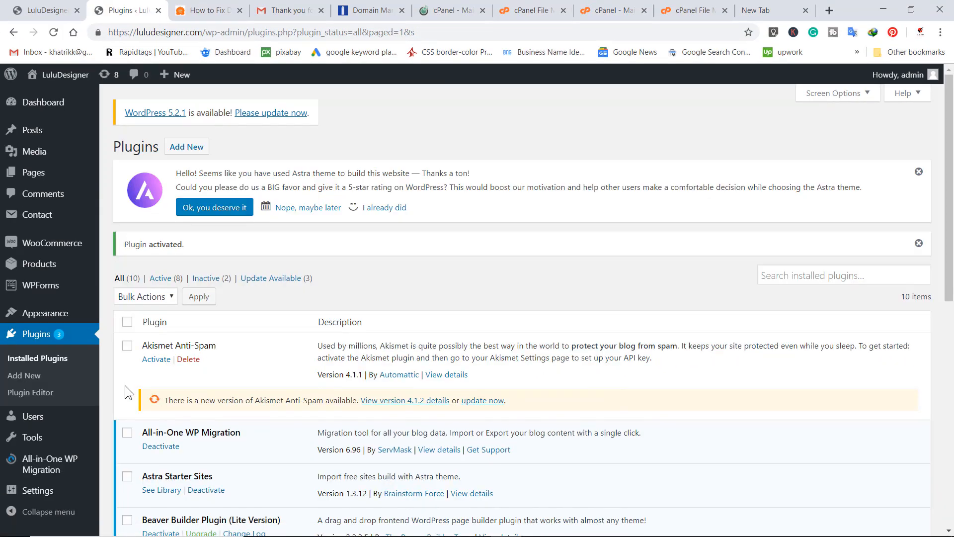
{"action": "scroll", "scroll_direction": "down", "scroll_amount": 3}
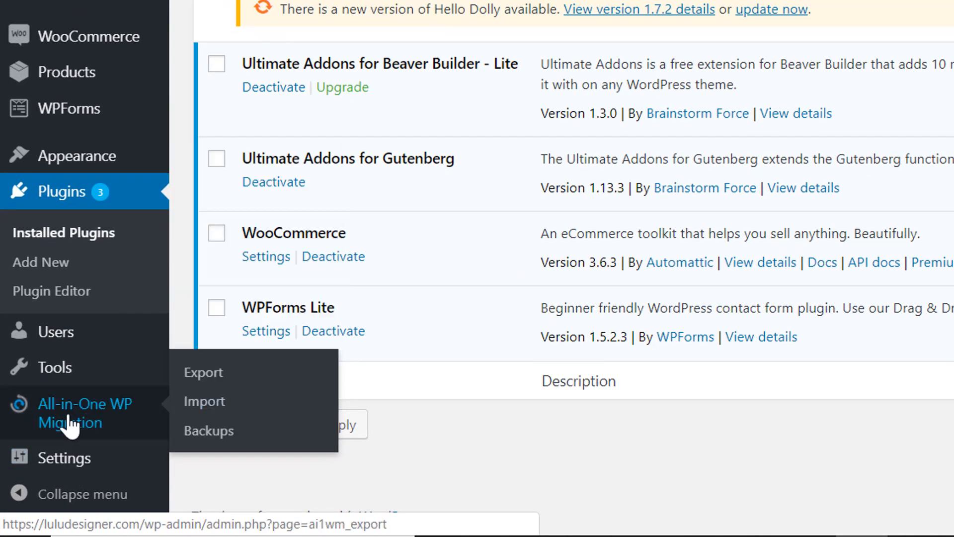
{"action": "mouse_move", "coordinate": [204, 372]}
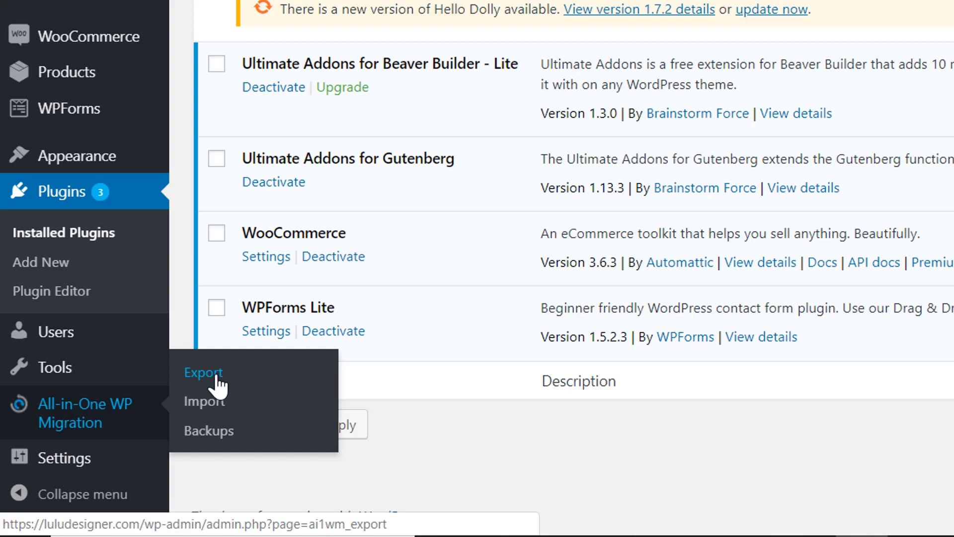
{"action": "left_click", "coordinate": [203, 372]}
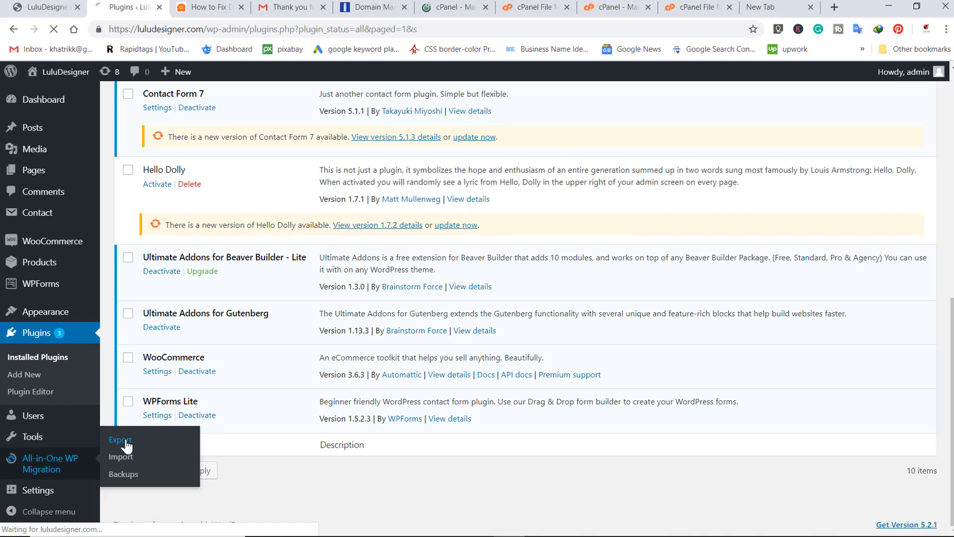
{"action": "left_click", "coordinate": [119, 440]}
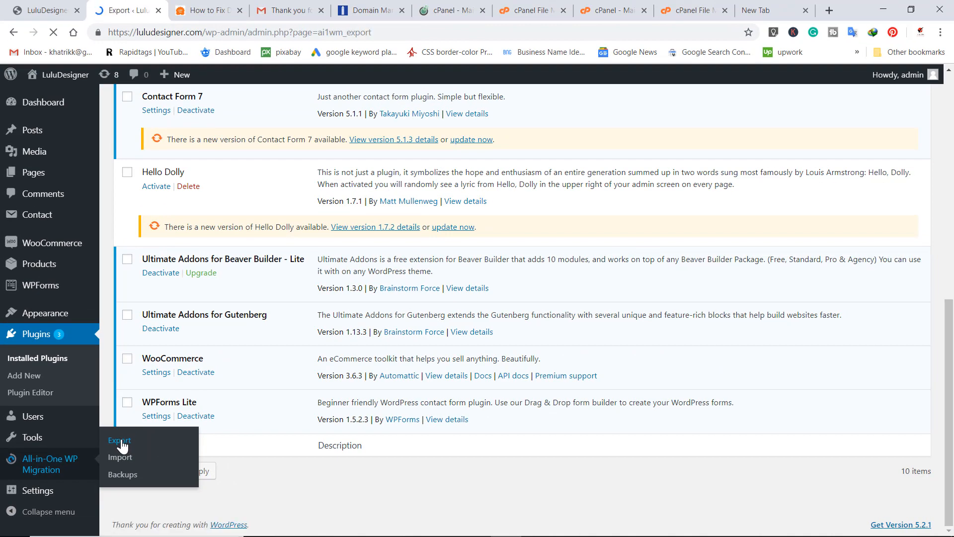
{"action": "left_click", "coordinate": [119, 441]}
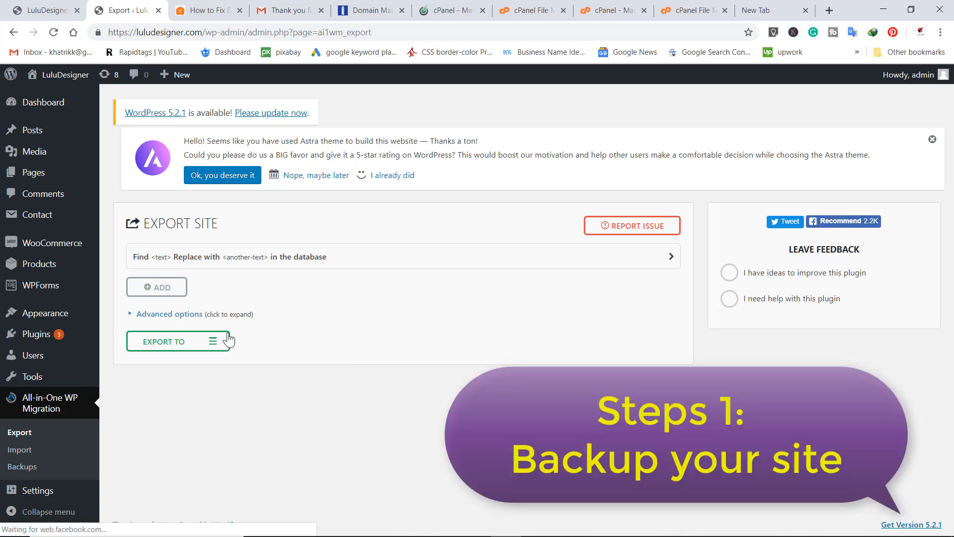
{"action": "mouse_move", "coordinate": [146, 353]}
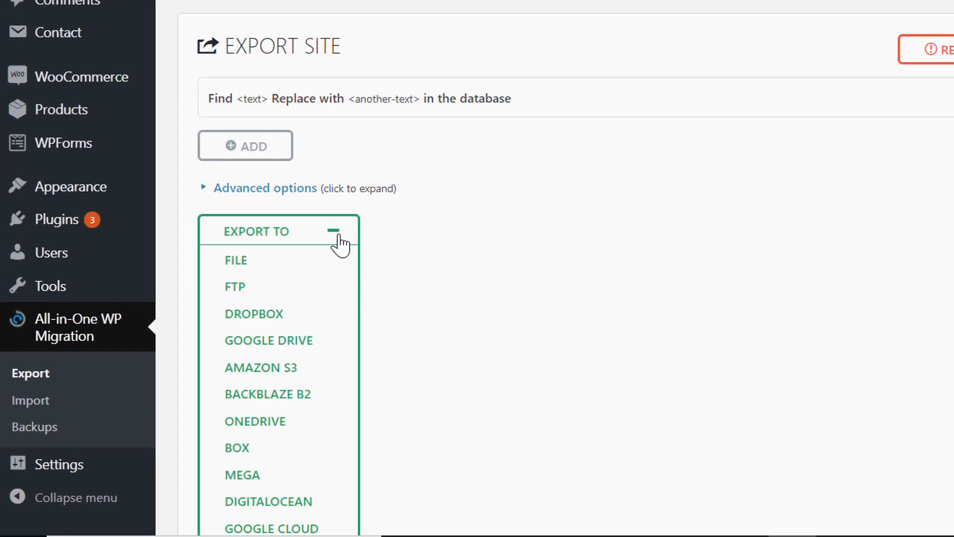
{"action": "mouse_move", "coordinate": [236, 268]}
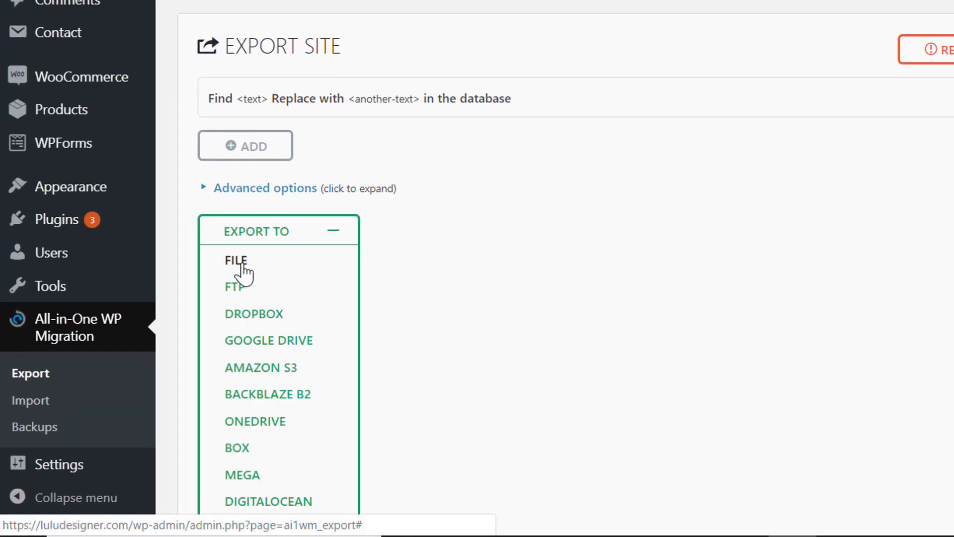
- Export the site to a file and let the 3201 files archive
{"action": "left_click", "coordinate": [236, 260]}
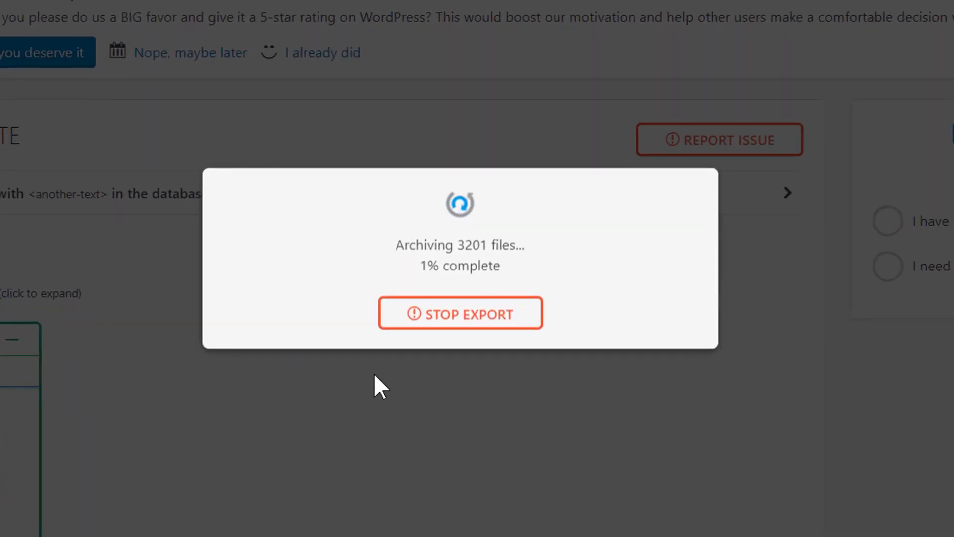
{"action": "mouse_move", "coordinate": [370, 387]}
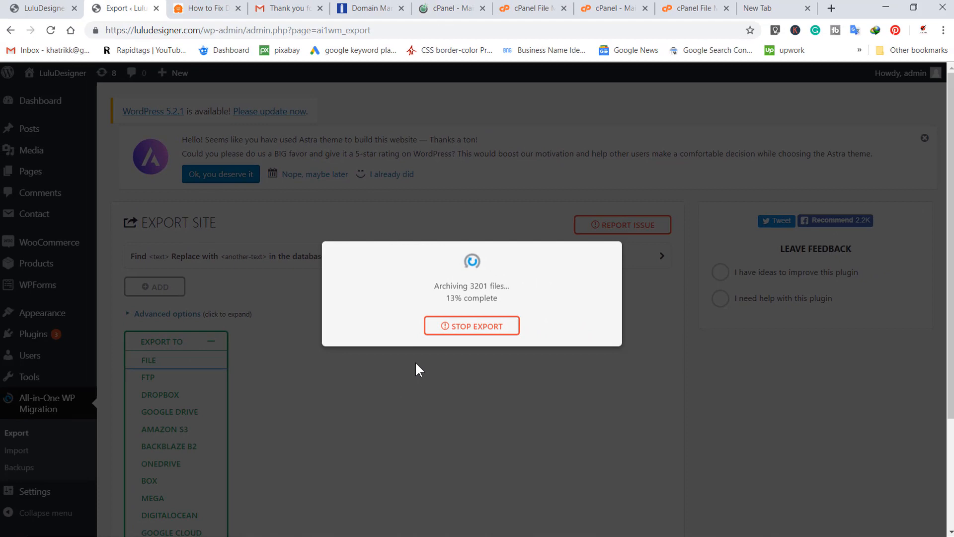
{"action": "mouse_move", "coordinate": [450, 371]}
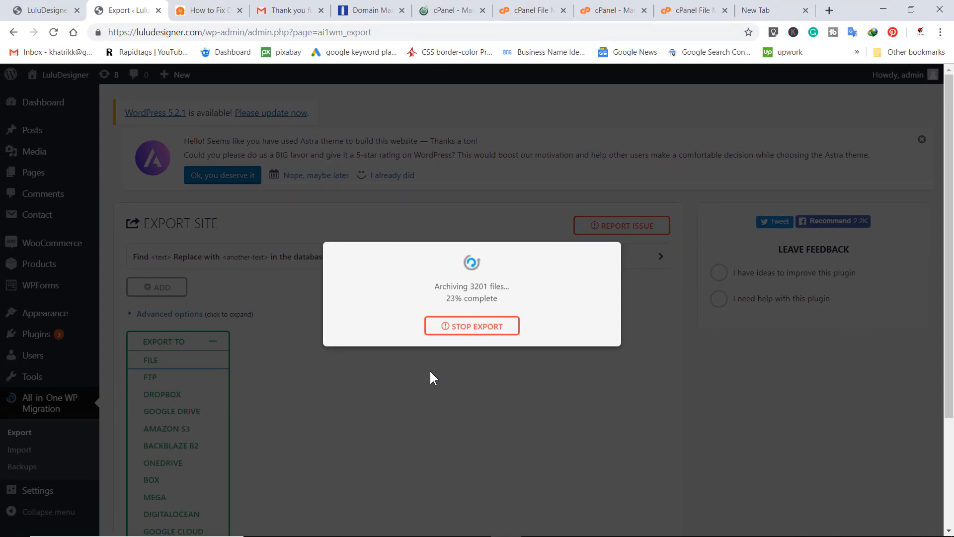
{"action": "mouse_move", "coordinate": [315, 387]}
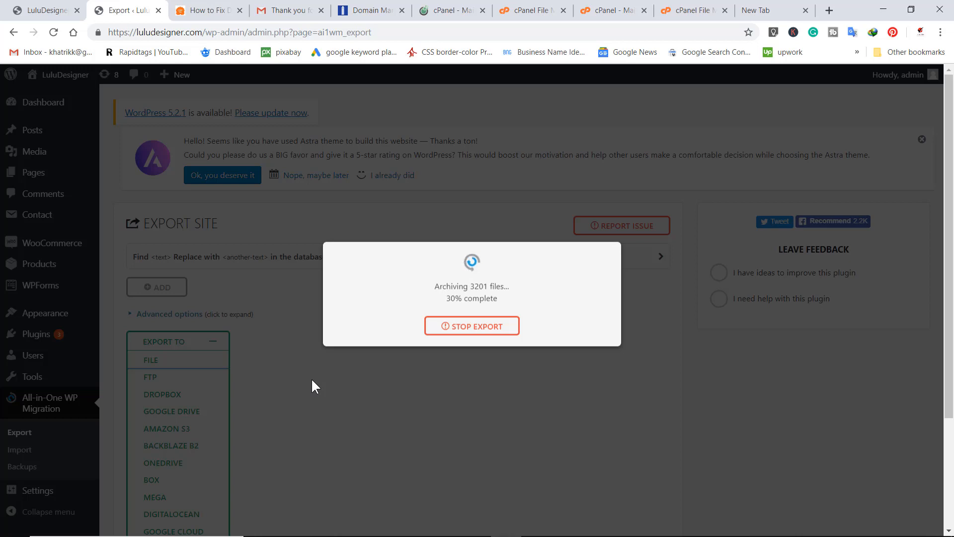
{"action": "mouse_move", "coordinate": [499, 325]}
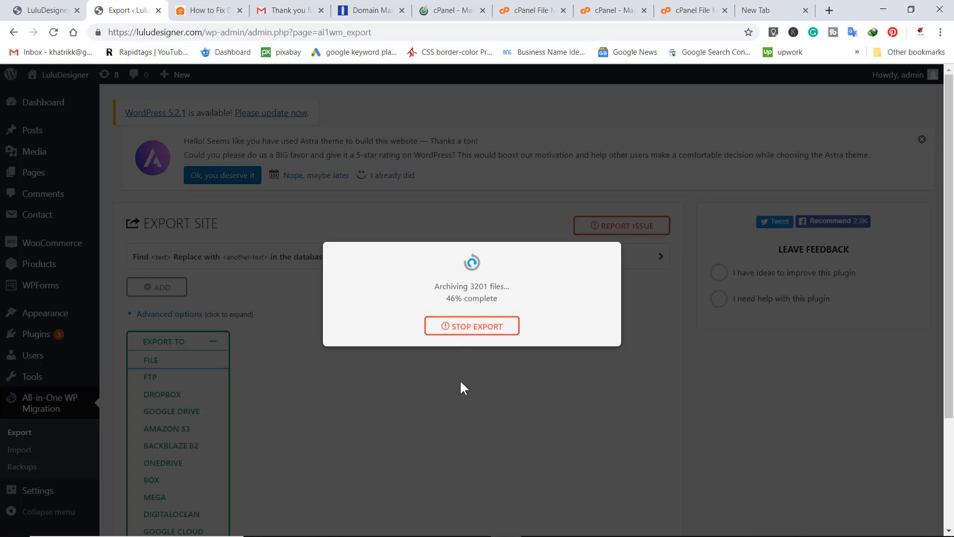
{"action": "mouse_move", "coordinate": [452, 369]}
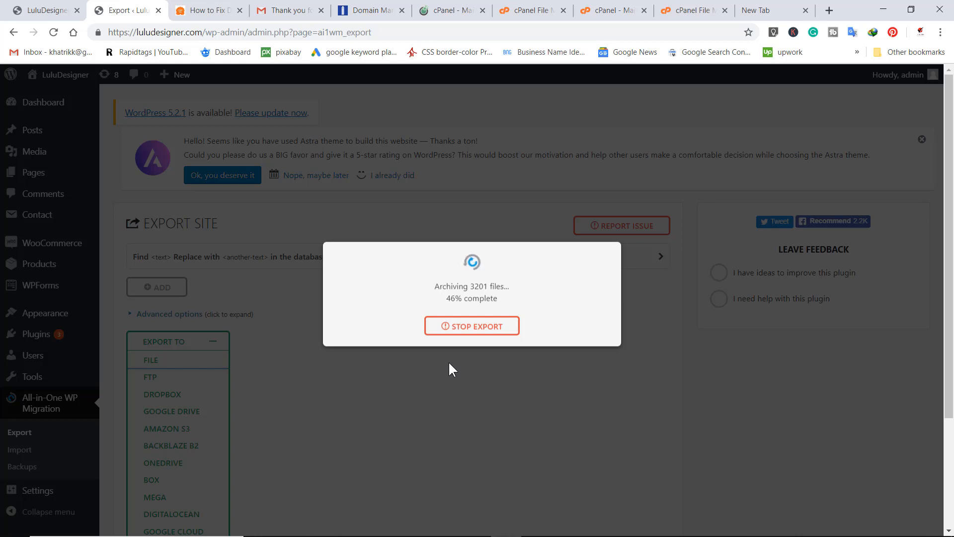
{"action": "mouse_move", "coordinate": [484, 317]}
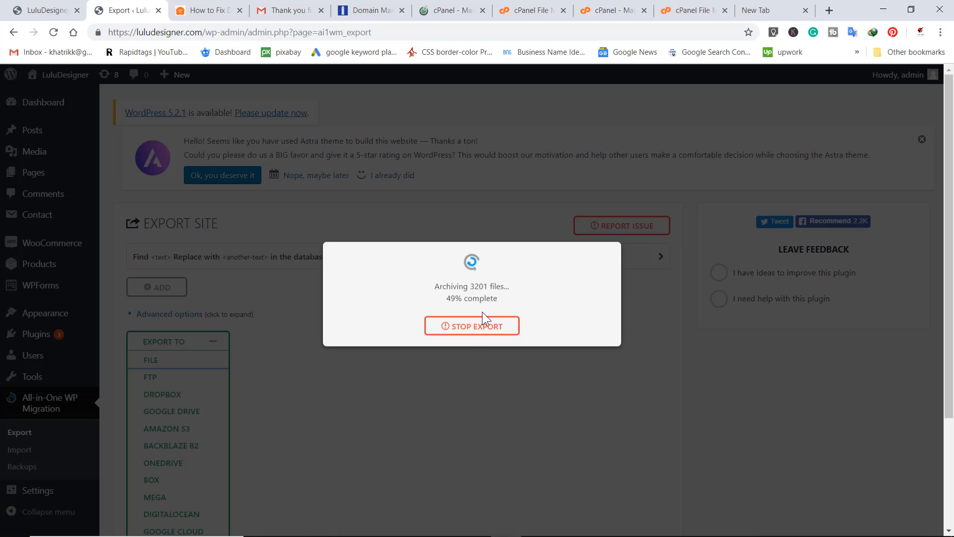
{"action": "mouse_move", "coordinate": [472, 325]}
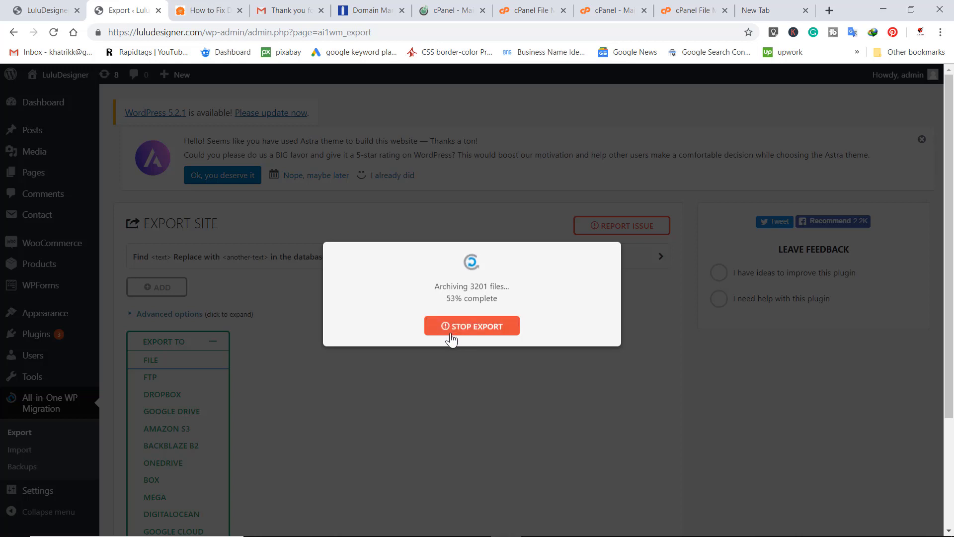
{"action": "mouse_move", "coordinate": [503, 308]}
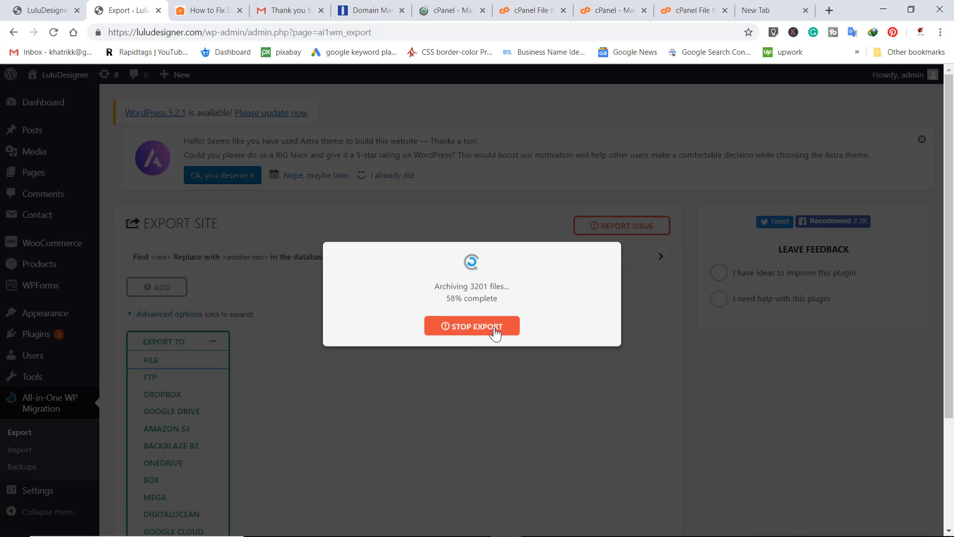
{"action": "mouse_move", "coordinate": [368, 11]}
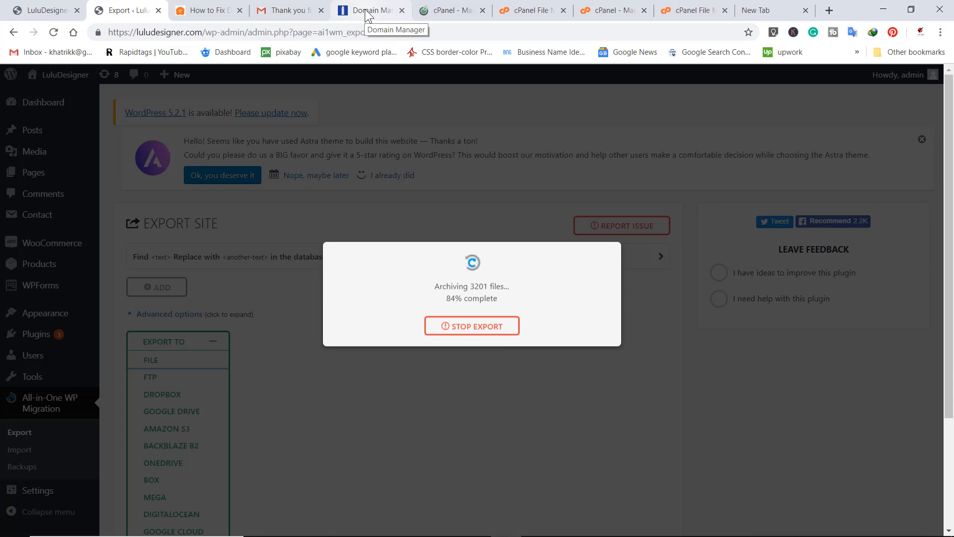
- Check luludesigner.com's mochahost nameservers in NameSilo's Domain Manager
{"action": "left_click", "coordinate": [370, 10]}
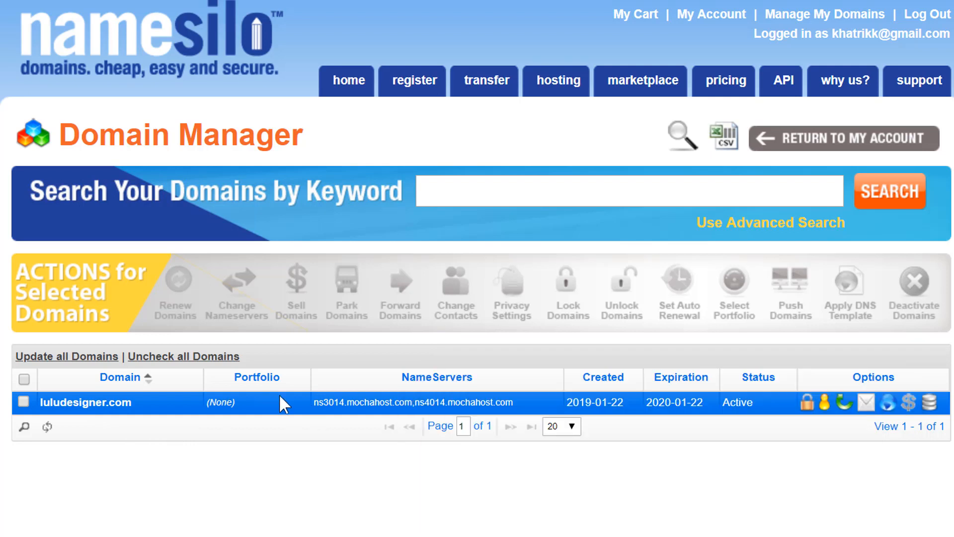
{"action": "mouse_move", "coordinate": [517, 420]}
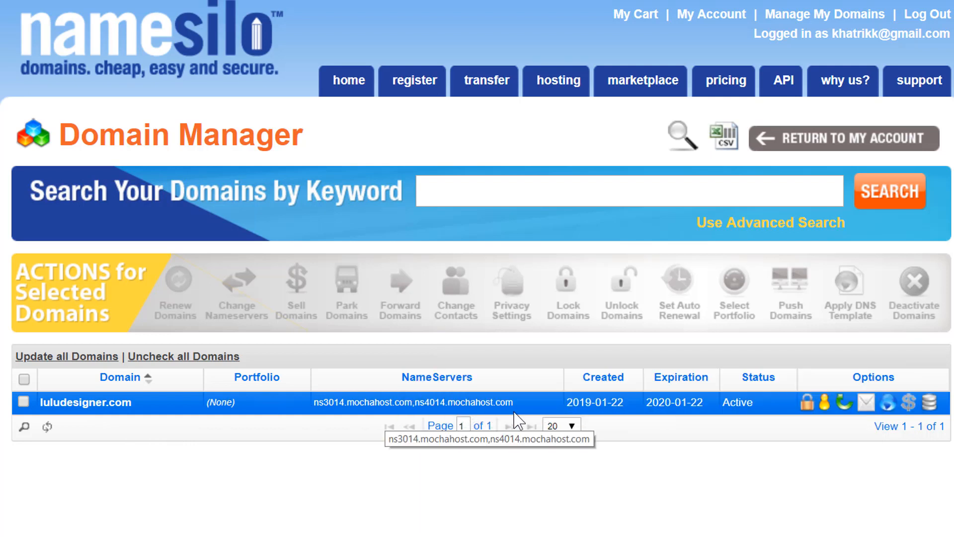
{"action": "mouse_move", "coordinate": [341, 417]}
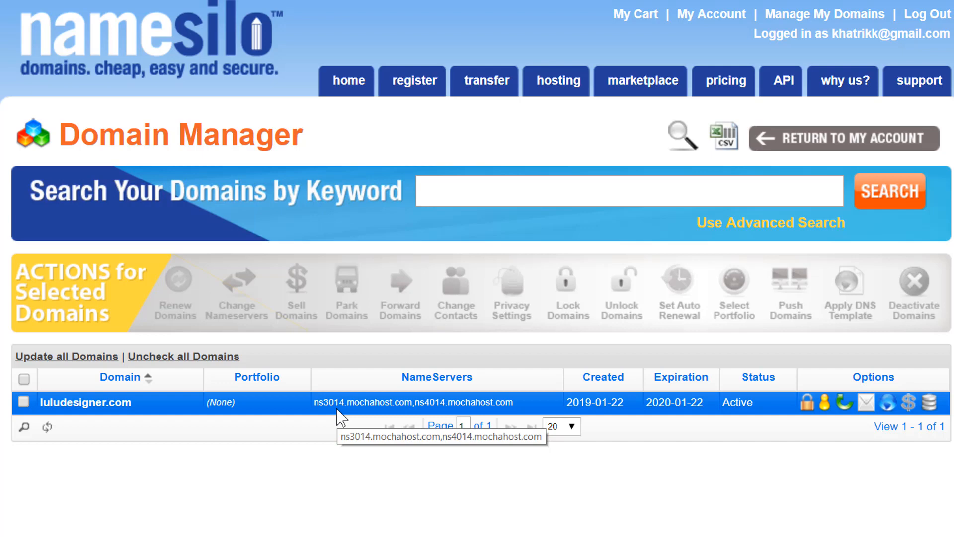
{"action": "mouse_move", "coordinate": [406, 419]}
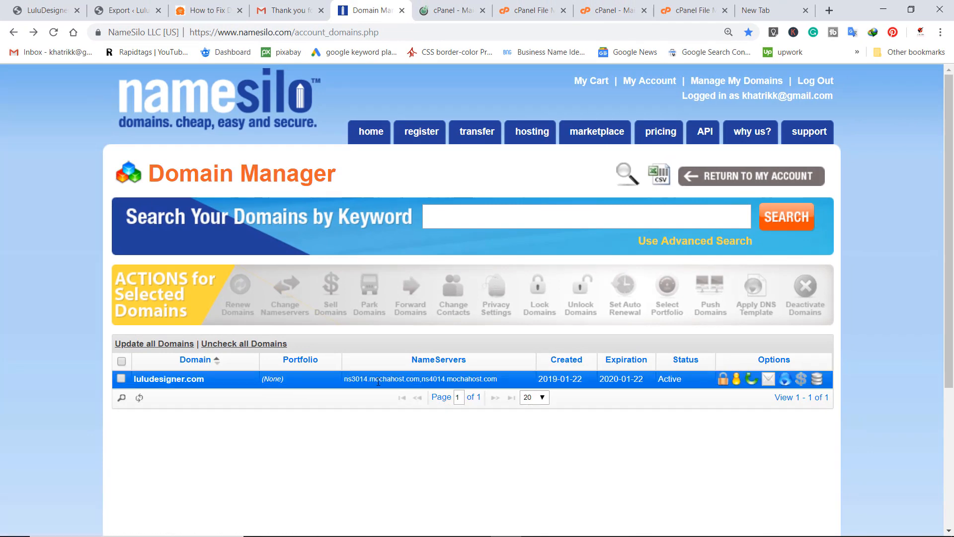
- Return to the finished export and download the 106 MB luludesigner.com archive
{"action": "left_click", "coordinate": [120, 10]}
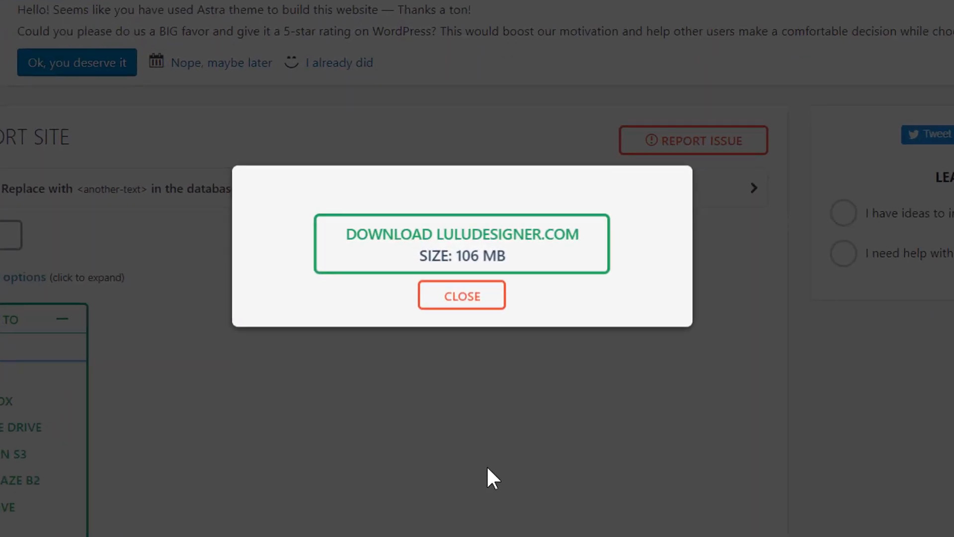
{"action": "mouse_move", "coordinate": [474, 255]}
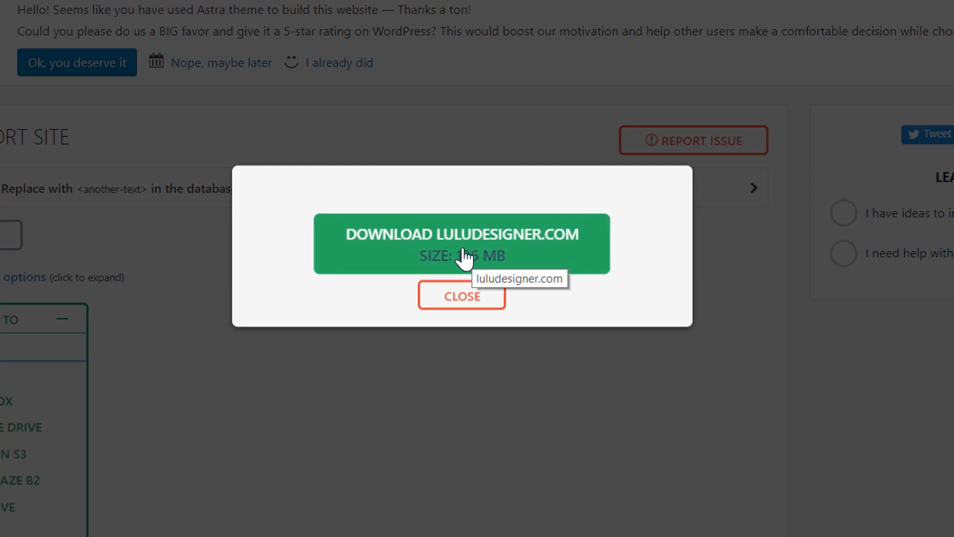
{"action": "scroll", "scroll_direction": "up", "scroll_amount": 3}
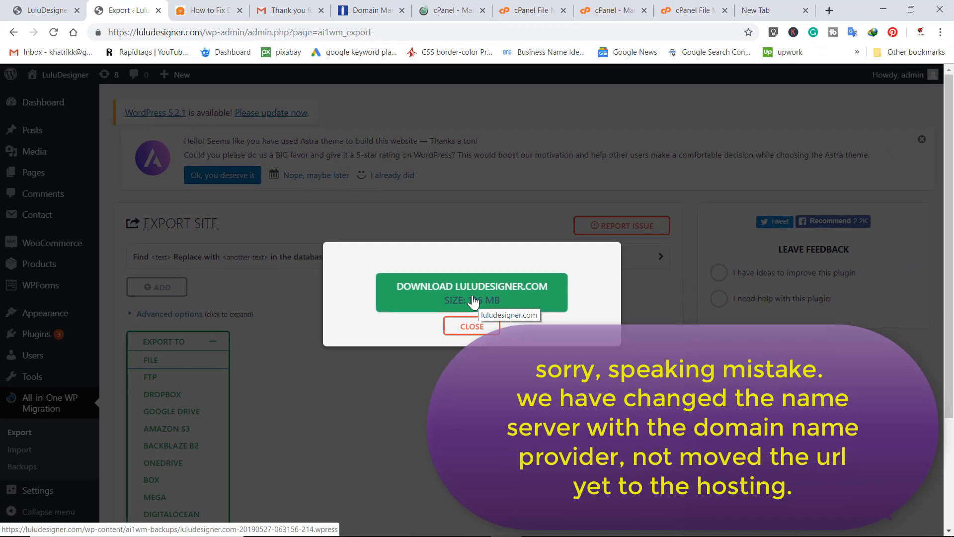
{"action": "mouse_move", "coordinate": [505, 306]}
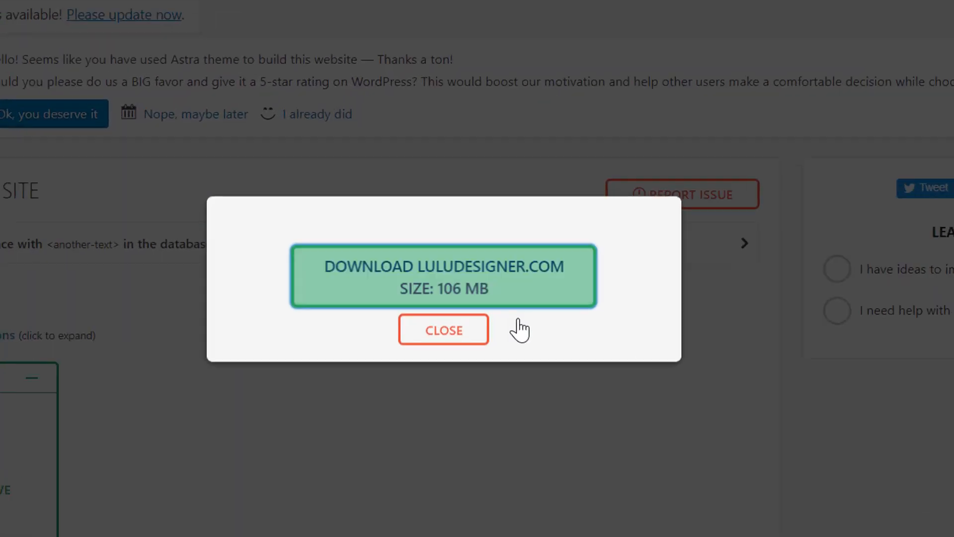
{"action": "left_click", "coordinate": [443, 329]}
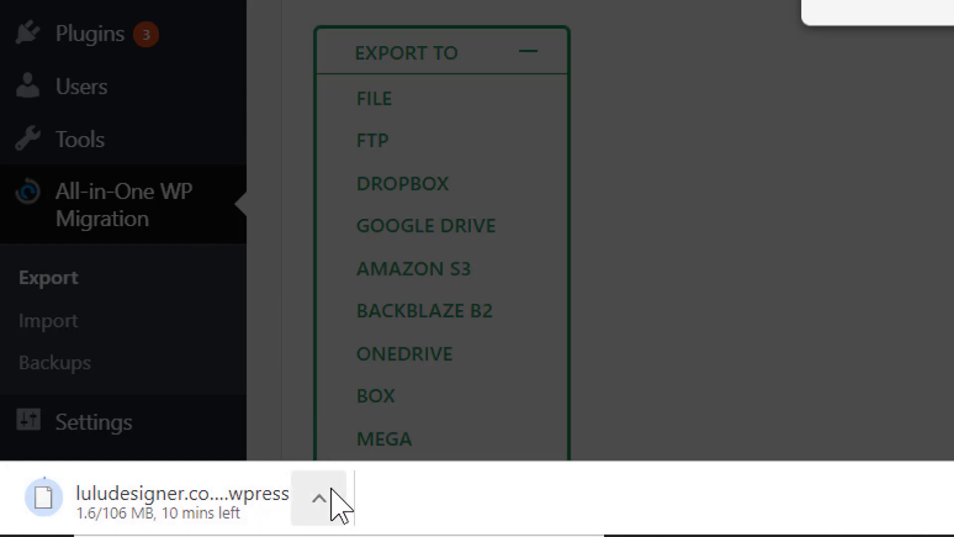
{"action": "scroll", "scroll_direction": "up", "scroll_amount": 3}
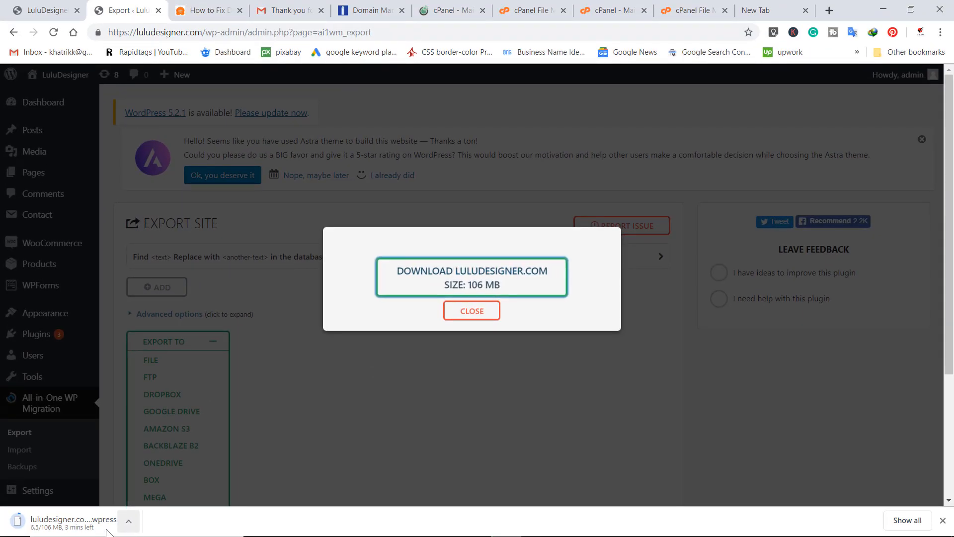
{"action": "mouse_move", "coordinate": [133, 490]}
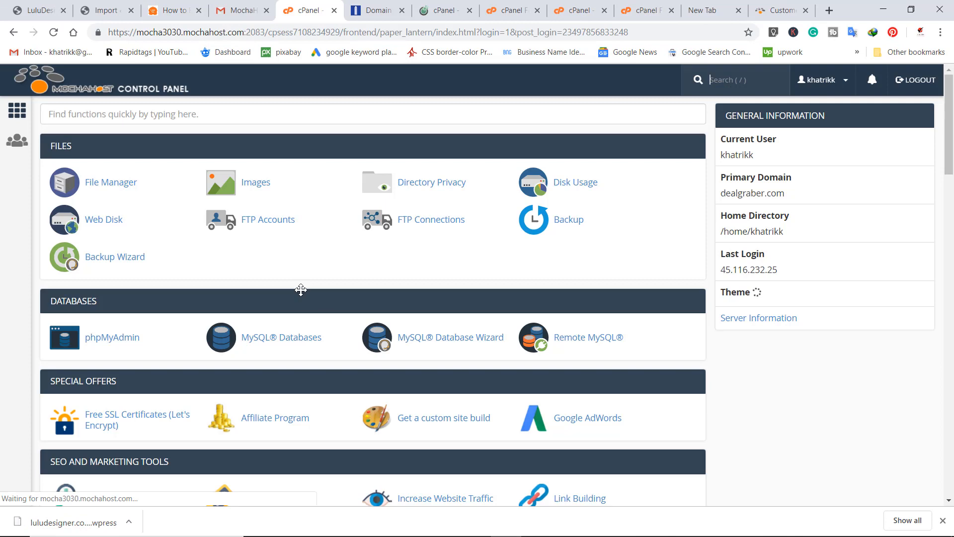
- Scroll the MochaHost cPanel dashboard down toward the Domains section
{"action": "scroll", "scroll_direction": "down", "scroll_amount": 3}
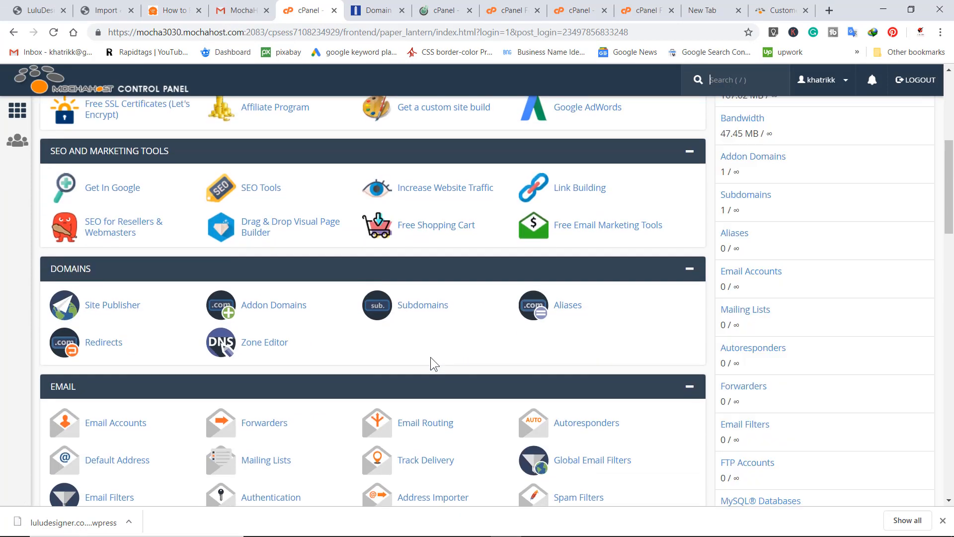
{"action": "mouse_move", "coordinate": [221, 342]}
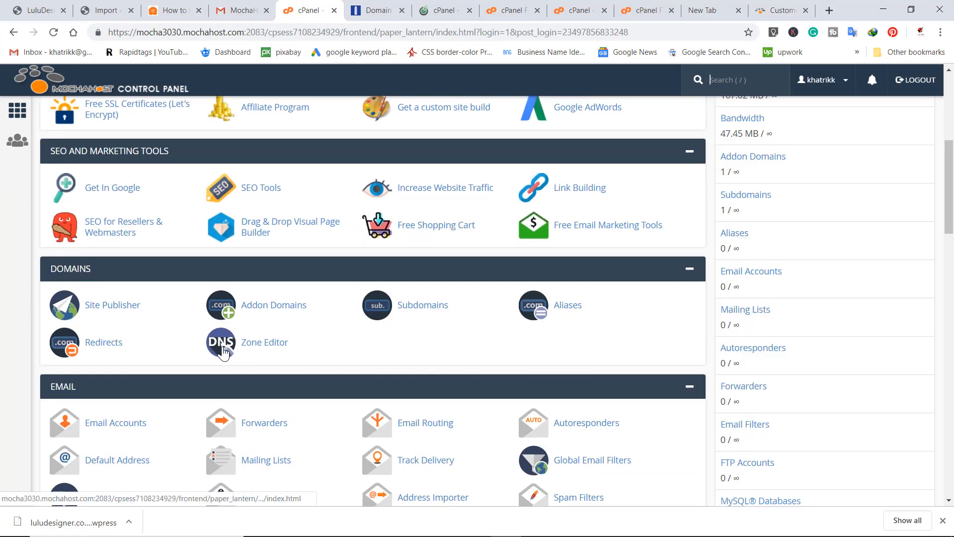
{"action": "mouse_move", "coordinate": [228, 323]}
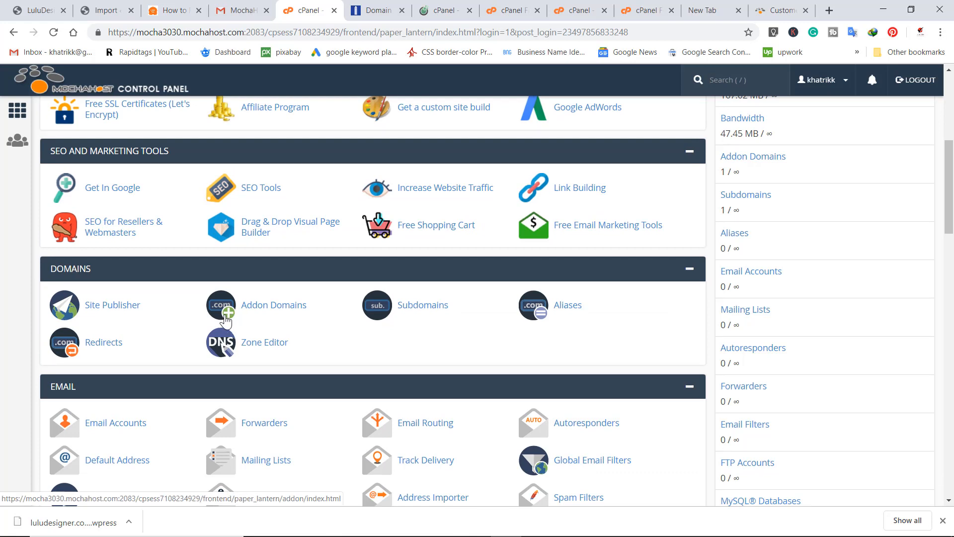
{"action": "mouse_move", "coordinate": [228, 314]}
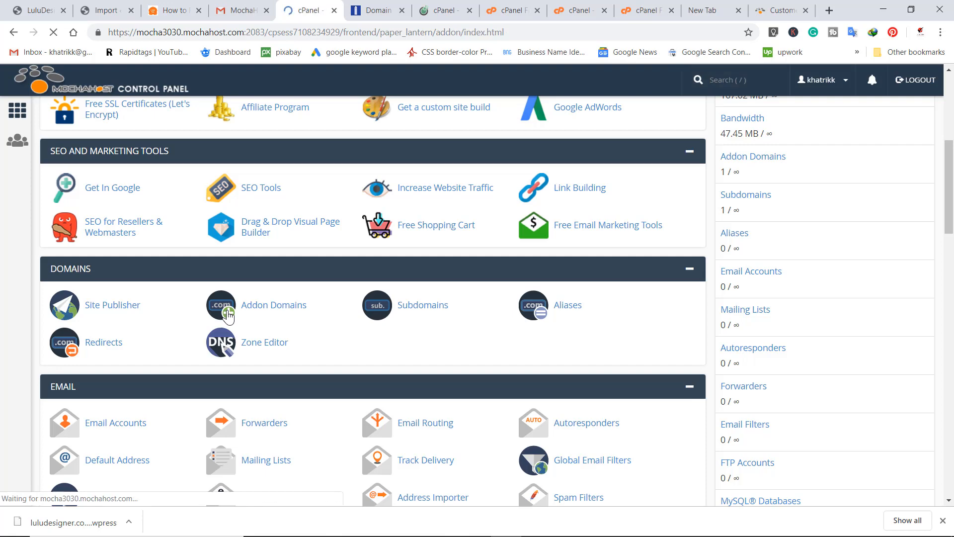
- Pick luludesigner.com from autocomplete as the new domain and add it
{"action": "left_click", "coordinate": [273, 304]}
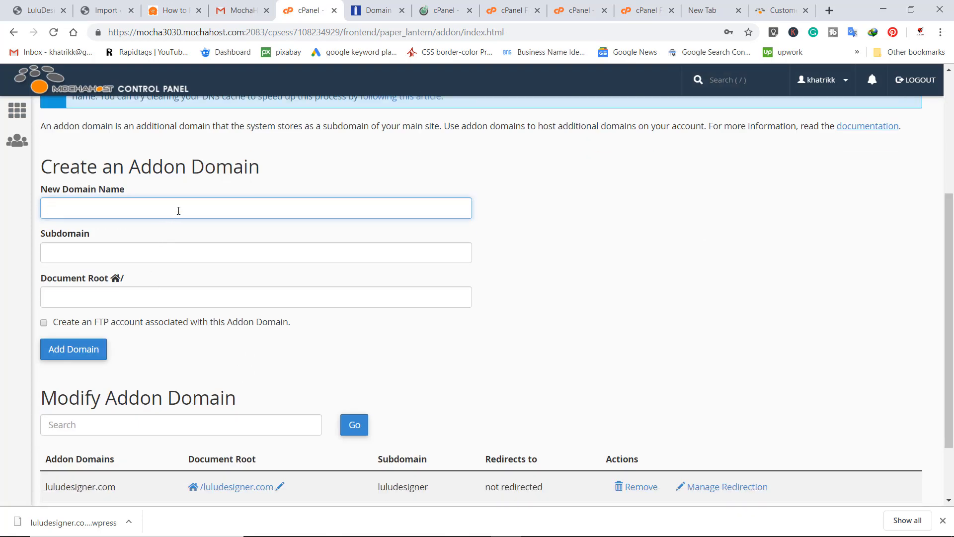
{"action": "type", "text": "digitalked.com"}
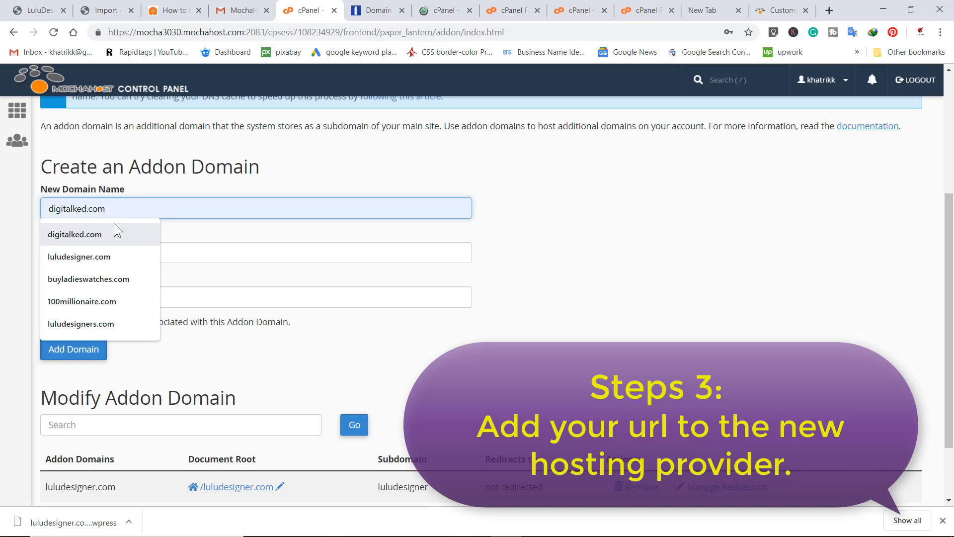
{"action": "left_click", "coordinate": [89, 279]}
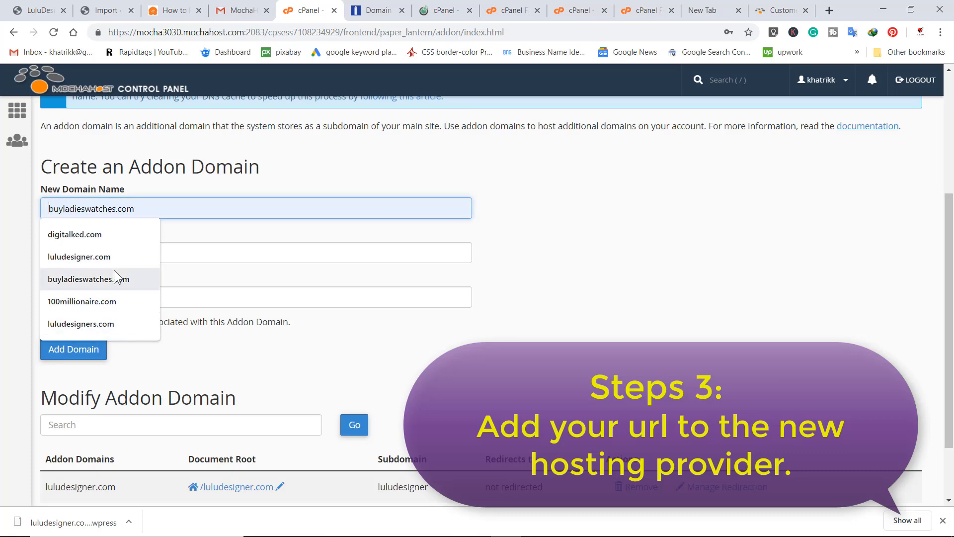
{"action": "left_click", "coordinate": [78, 256]}
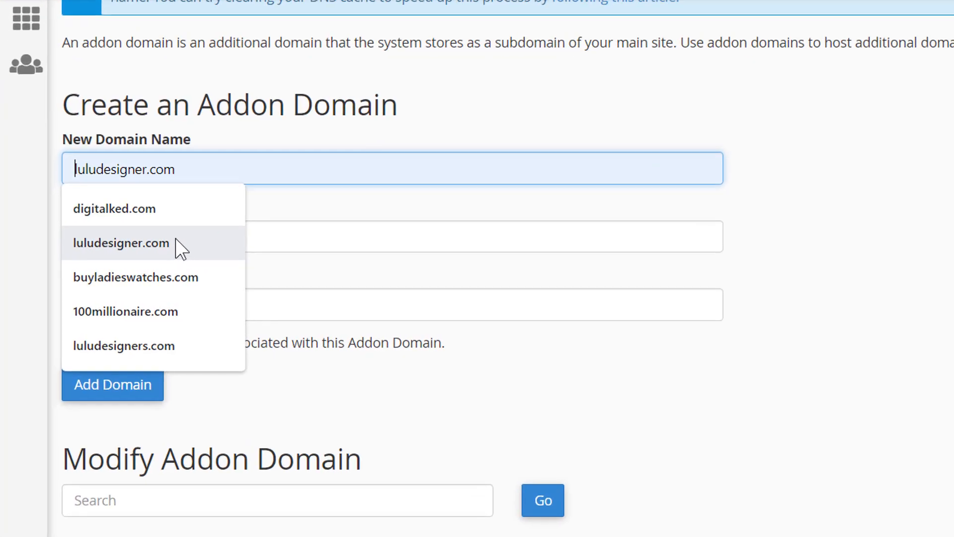
{"action": "left_click", "coordinate": [121, 242]}
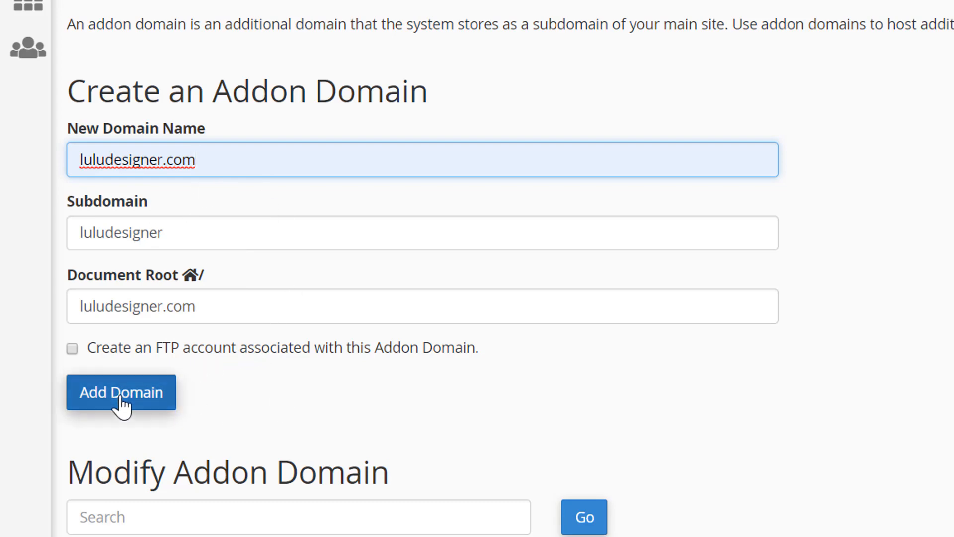
{"action": "left_click", "coordinate": [120, 392]}
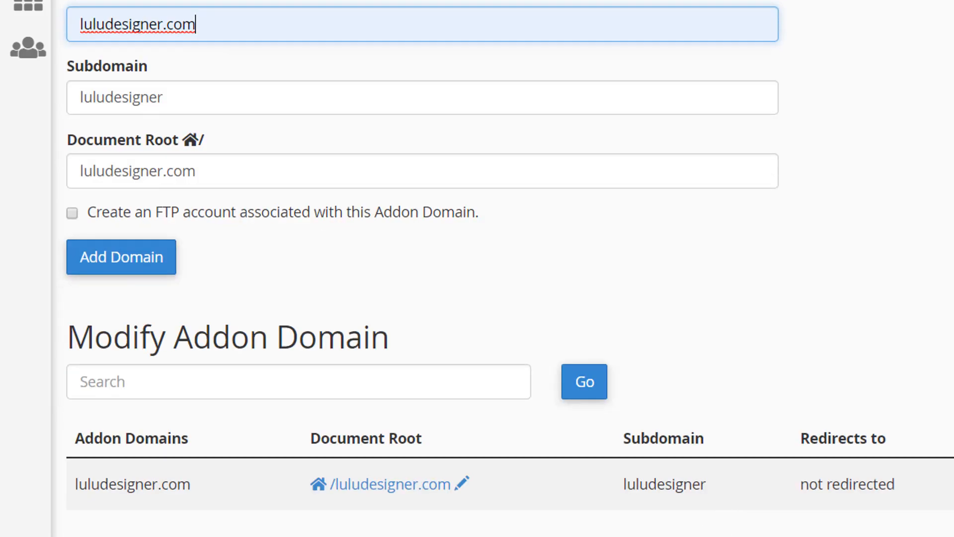
{"action": "mouse_move", "coordinate": [791, 499]}
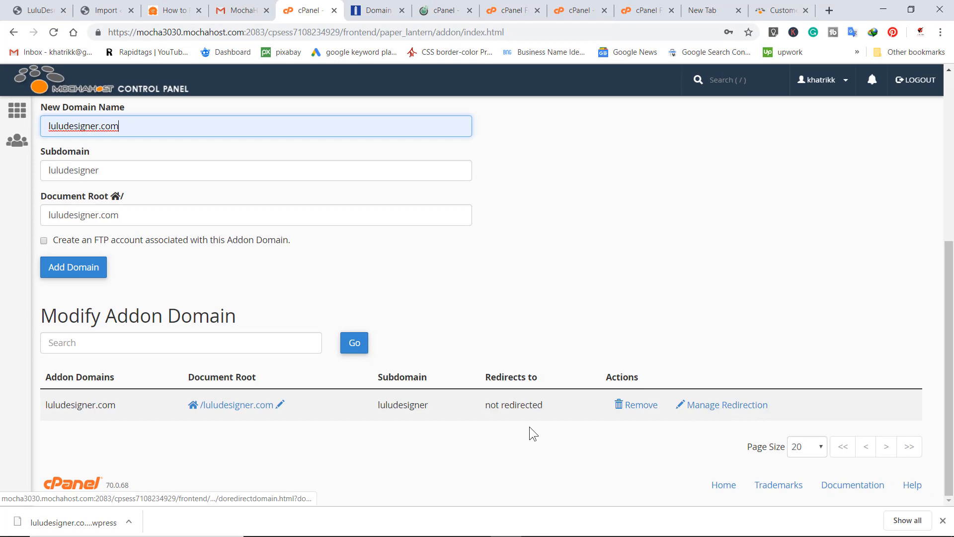
- Copy nameserver ns3014.mochahost.com and switch to the NameSilo tab
{"action": "scroll", "scroll_direction": "up", "scroll_amount": 3}
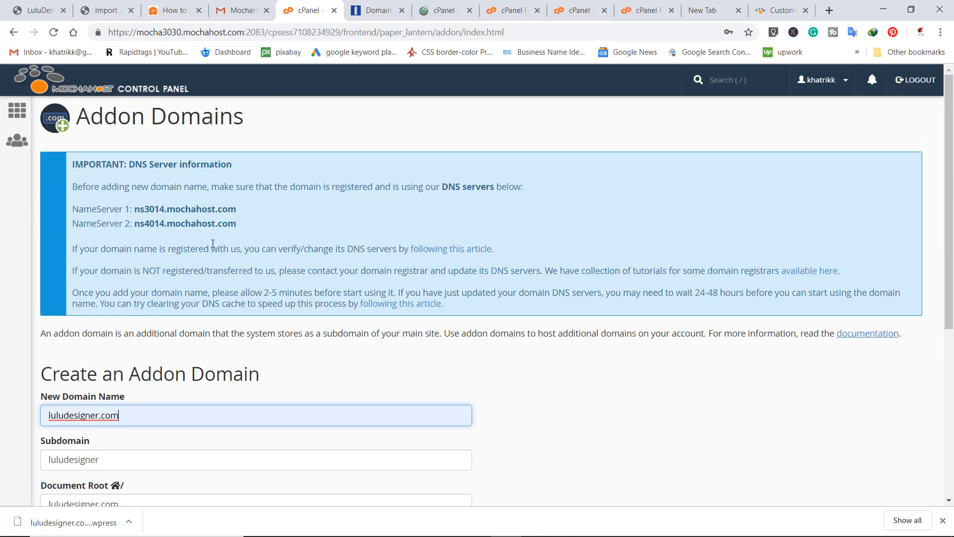
{"action": "mouse_move", "coordinate": [147, 220]}
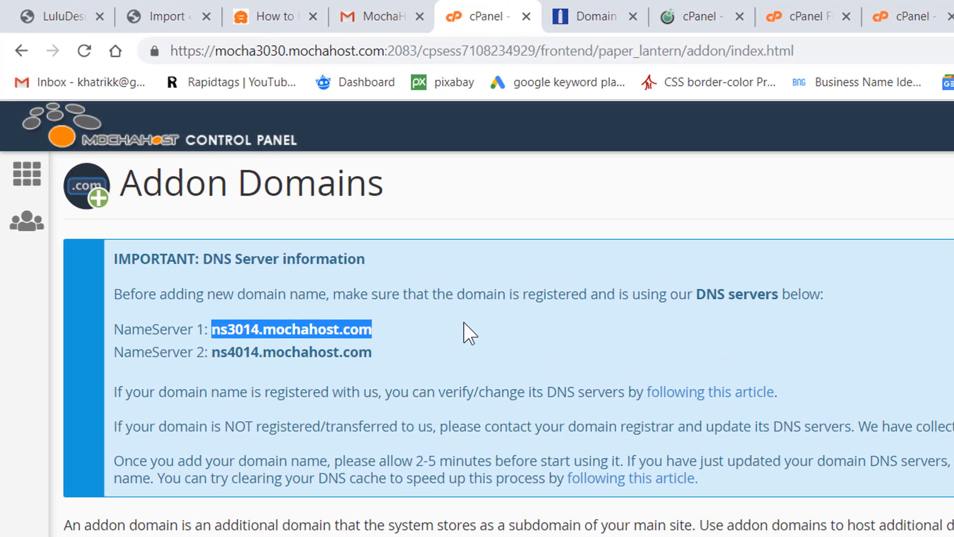
{"action": "mouse_move", "coordinate": [389, 137]}
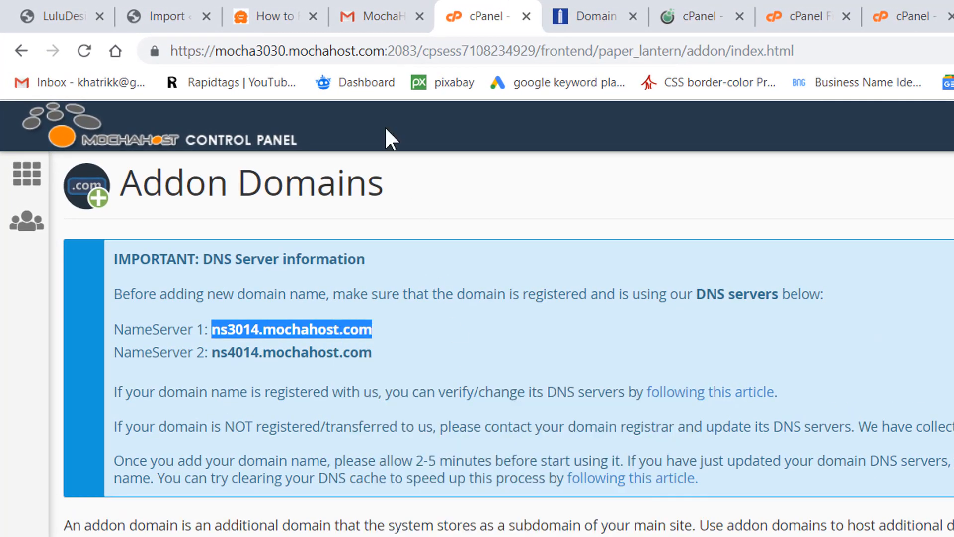
{"action": "left_click", "coordinate": [271, 16]}
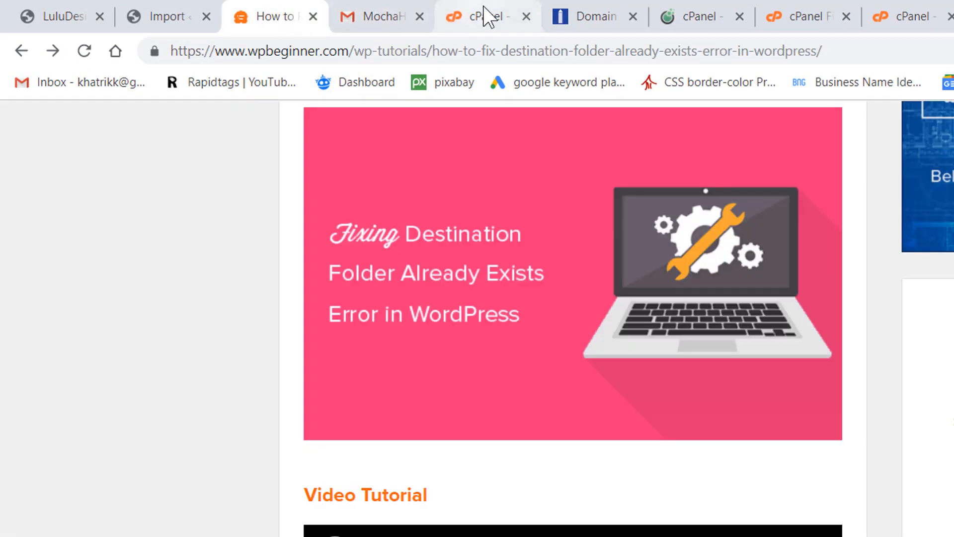
{"action": "left_click", "coordinate": [591, 17]}
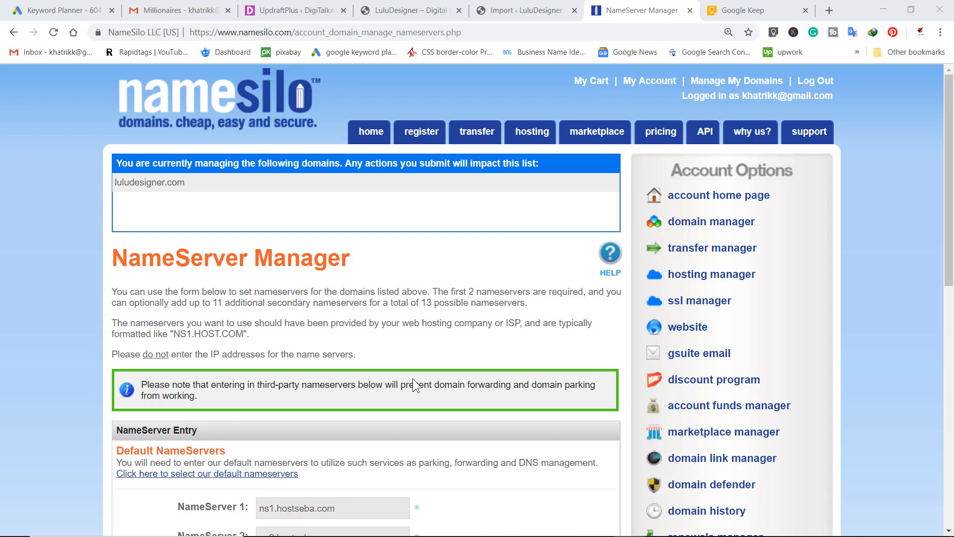
{"action": "mouse_move", "coordinate": [356, 409]}
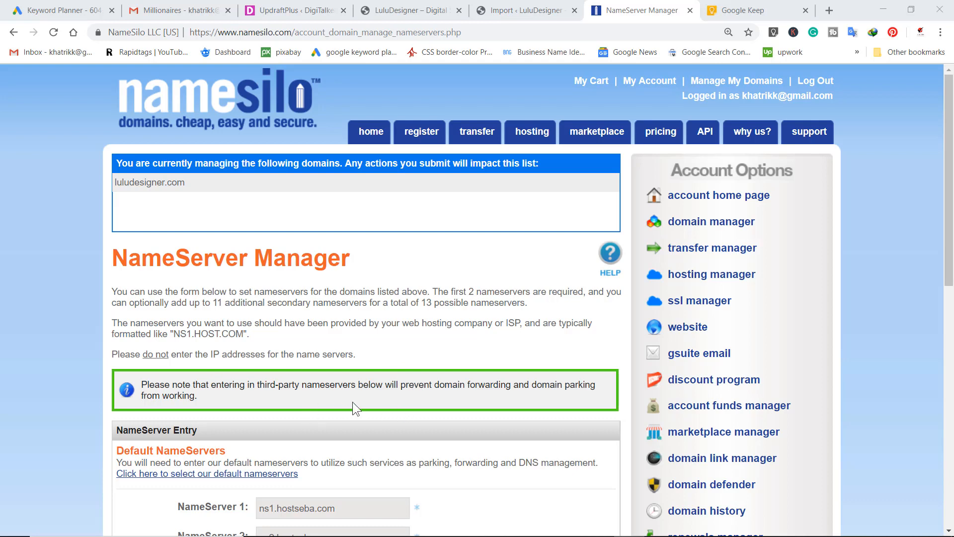
- Scroll down to the NameServer Entry fields showing ns1 and ns2.hostseba.com
{"action": "scroll", "scroll_direction": "down", "scroll_amount": 3}
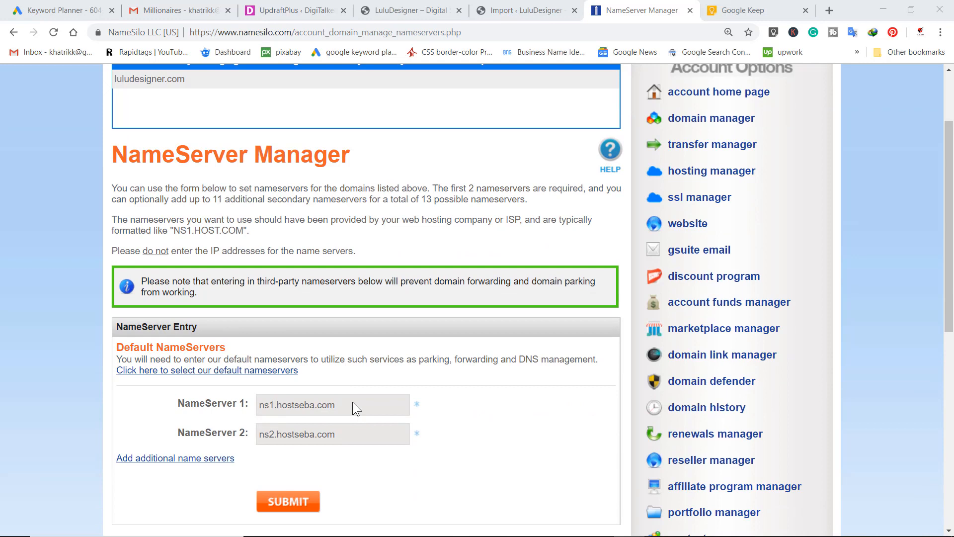
{"action": "scroll", "scroll_direction": "down", "scroll_amount": 3}
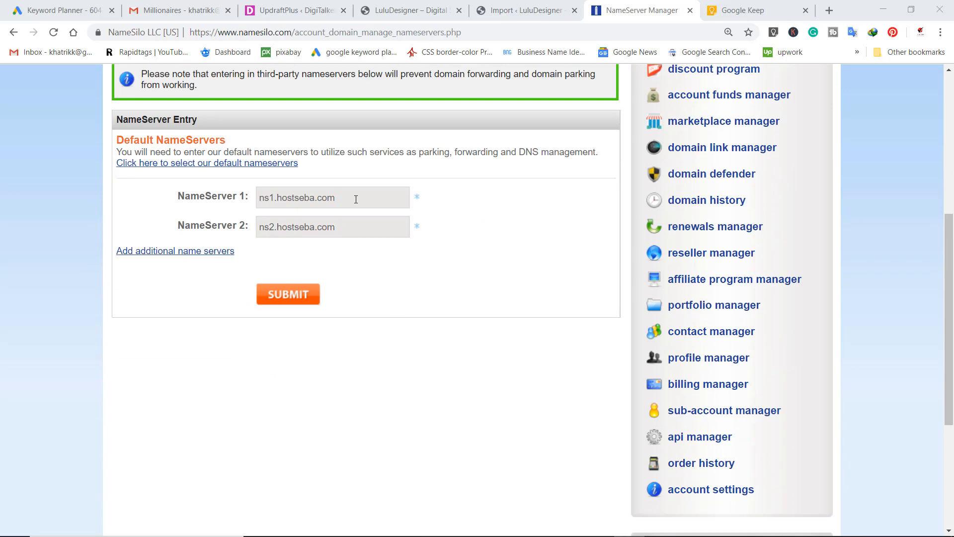
{"action": "mouse_move", "coordinate": [344, 200]}
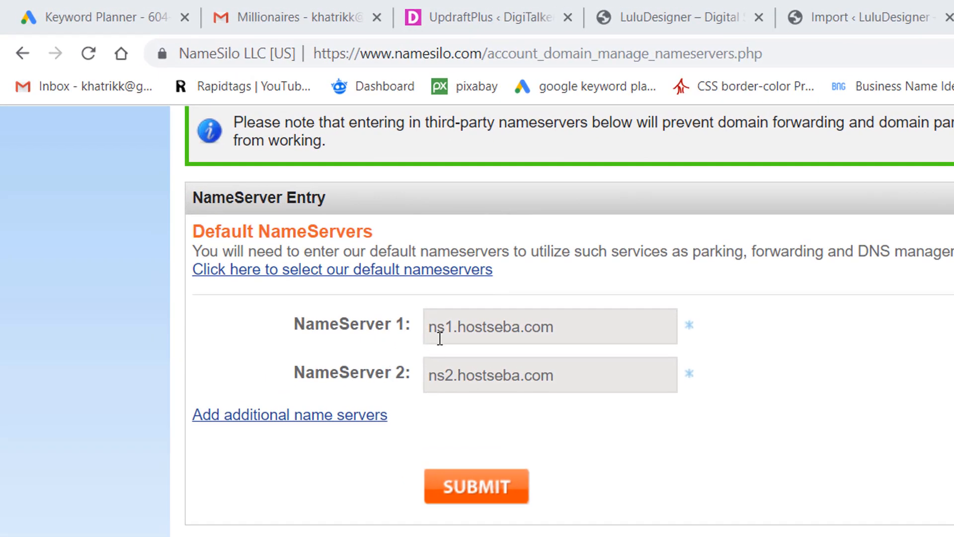
{"action": "mouse_move", "coordinate": [566, 333]}
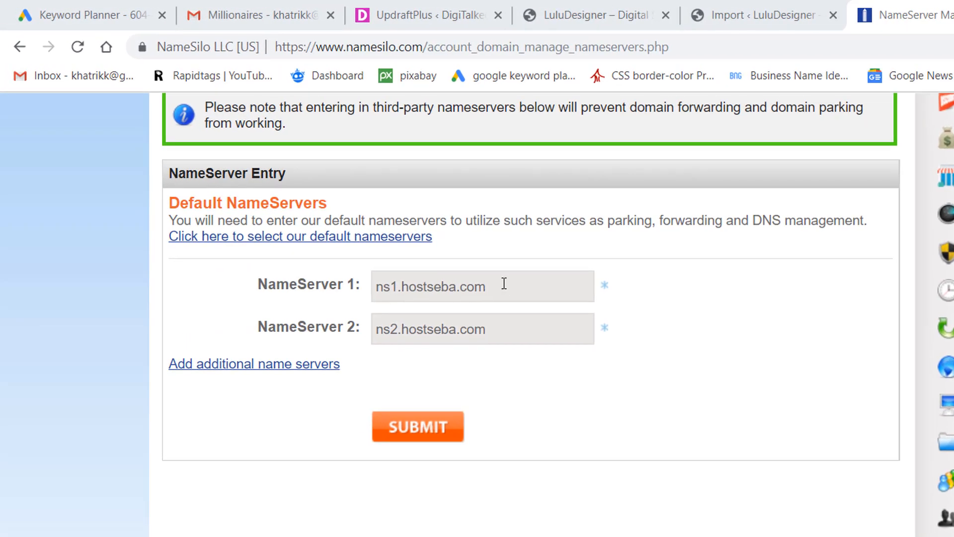
{"action": "mouse_move", "coordinate": [497, 286]}
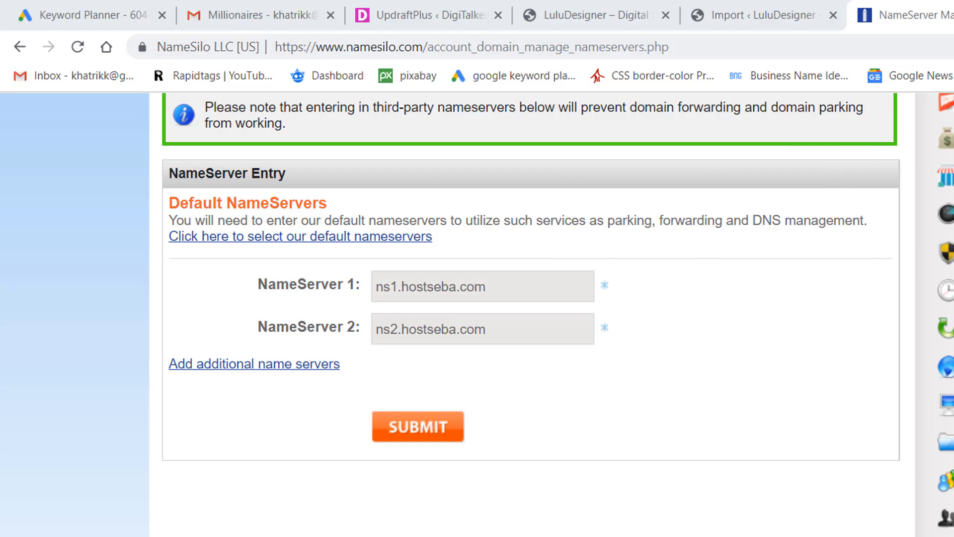
- Replace the nameservers with ns3014 and ns4014.mochahost.com and submit
{"action": "left_click", "coordinate": [758, 10]}
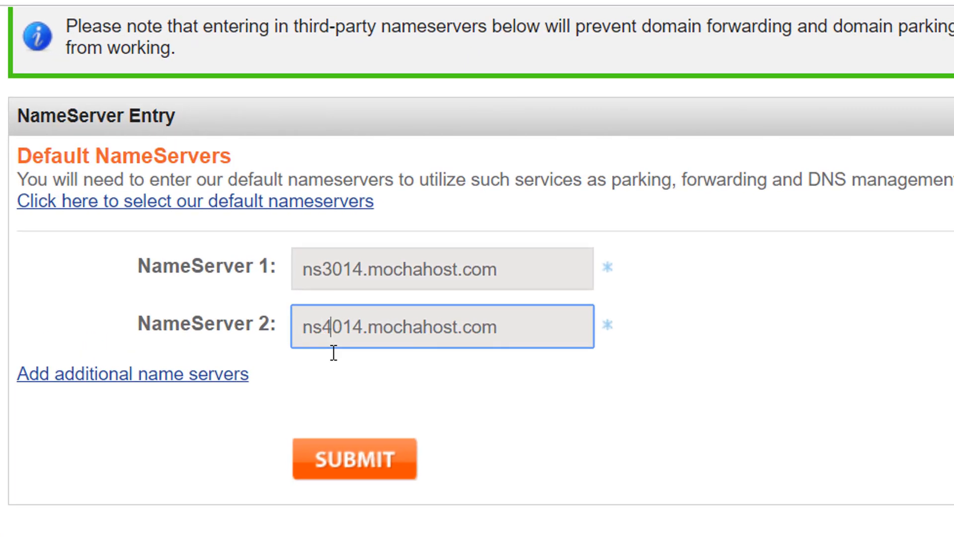
{"action": "mouse_move", "coordinate": [422, 420]}
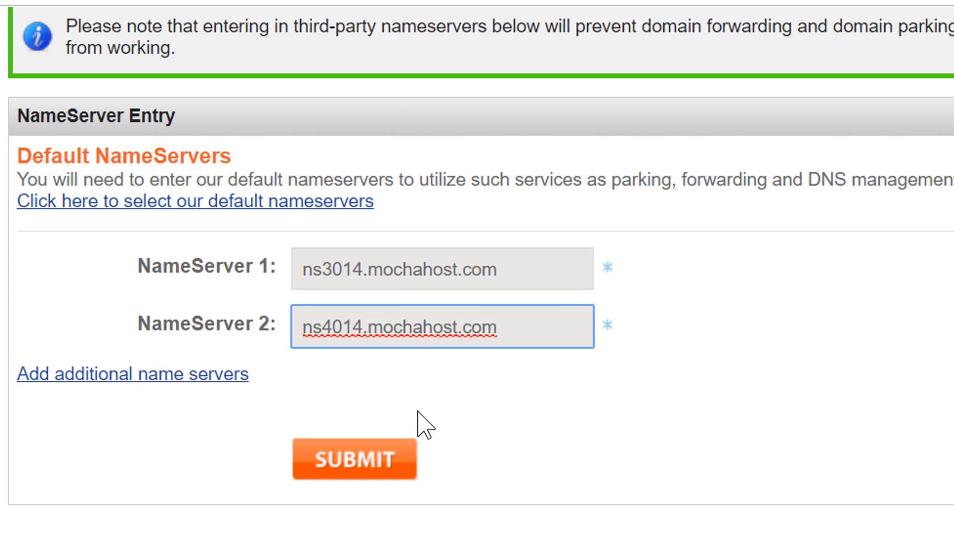
{"action": "mouse_move", "coordinate": [323, 382]}
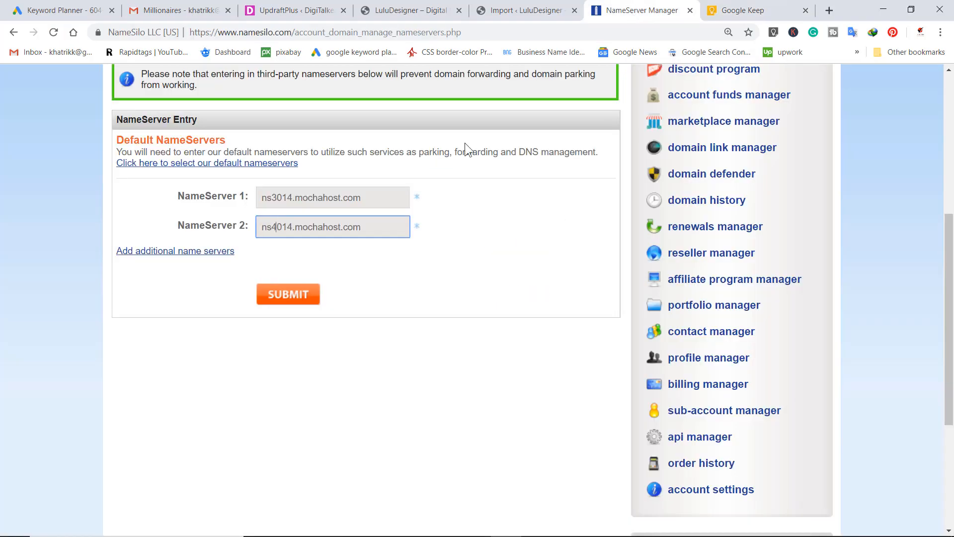
{"action": "left_click", "coordinate": [287, 294]}
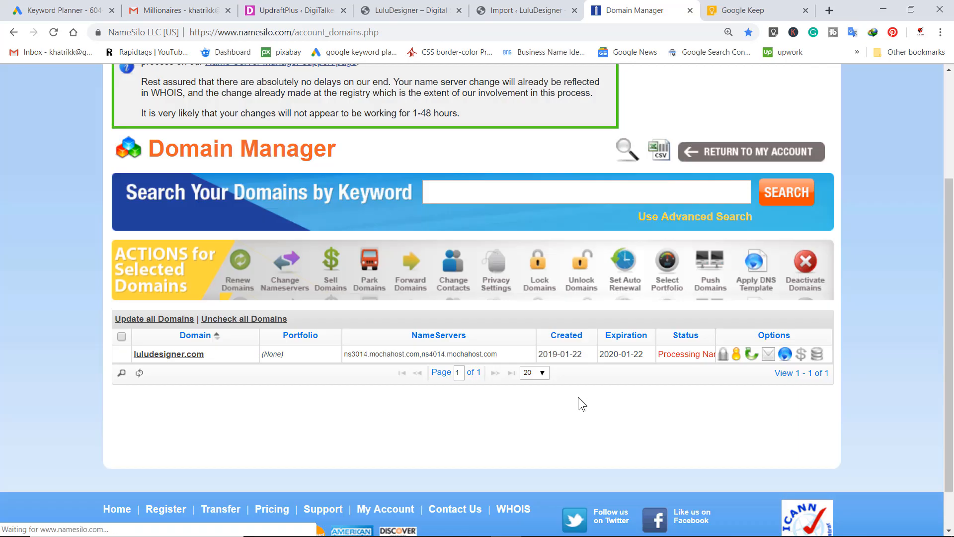
- Refresh NameSilo's Domain Manager until luludesigner.com shows Active on the mochahost nameservers
{"action": "key", "text": "ctrl+plus"}
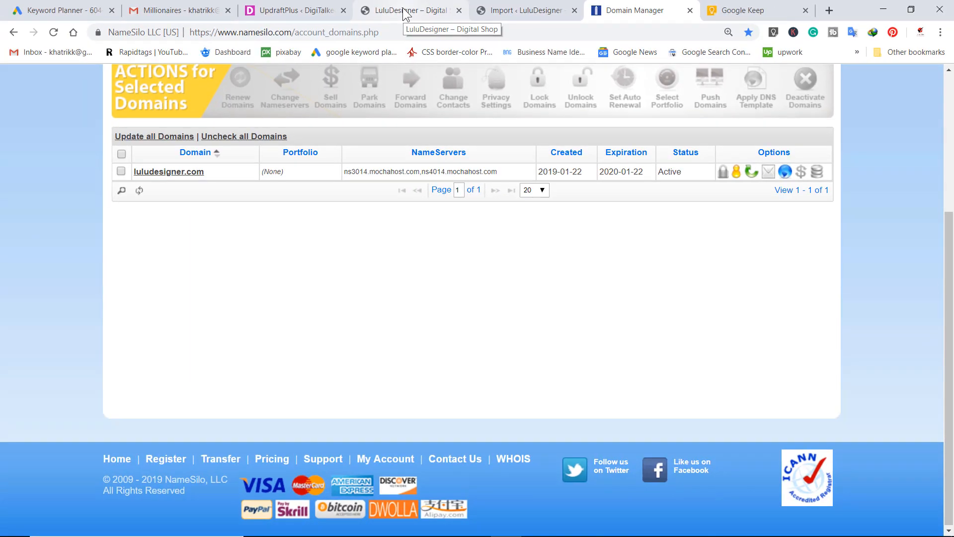
- Switch to the LuluDesigner – Digital Shop tab and scroll its Hello world front page
{"action": "left_click", "coordinate": [404, 11]}
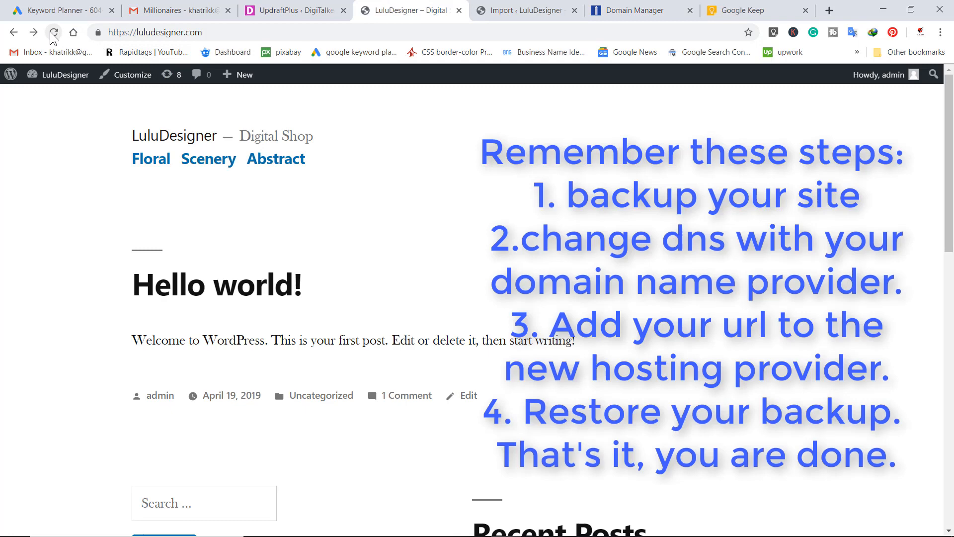
{"action": "mouse_move", "coordinate": [401, 380]}
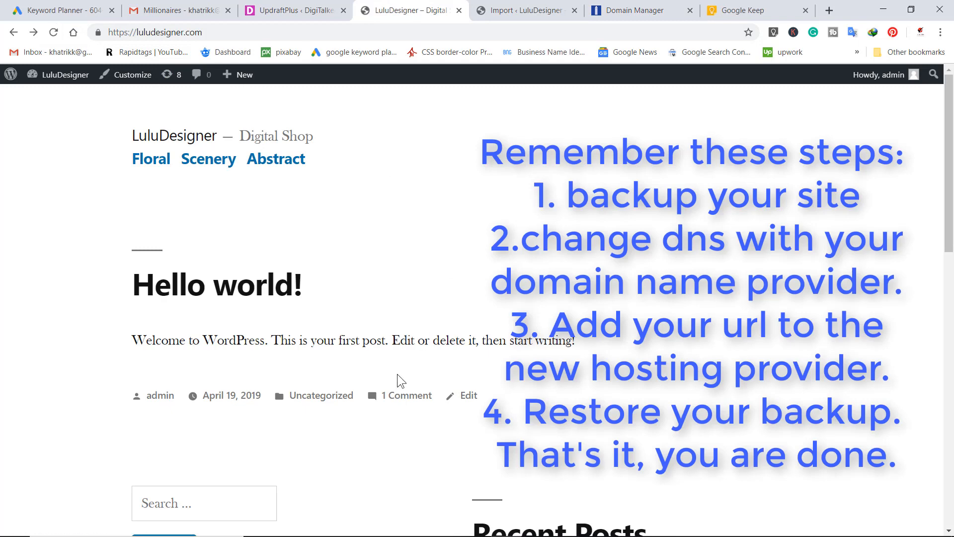
{"action": "scroll", "scroll_direction": "down", "scroll_amount": 3}
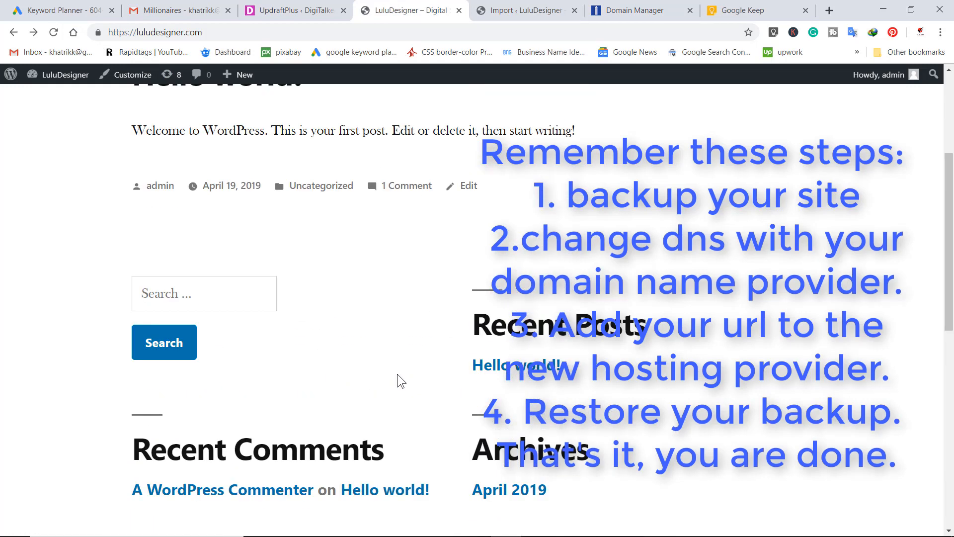
{"action": "scroll", "scroll_direction": "up", "scroll_amount": 3}
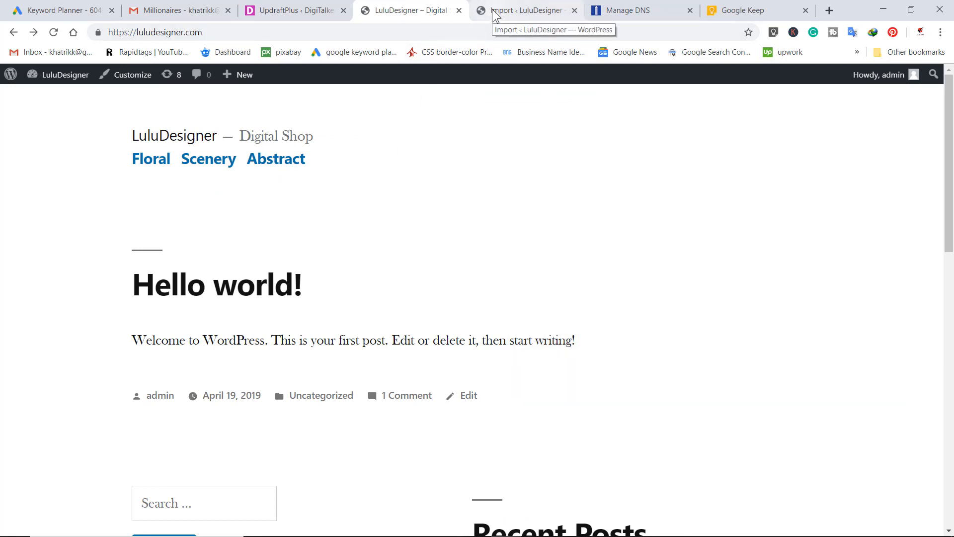
- On the Import page, choose the luludesigner.com .wpress file from the Luludesigner full backup folder
{"action": "left_click", "coordinate": [526, 11]}
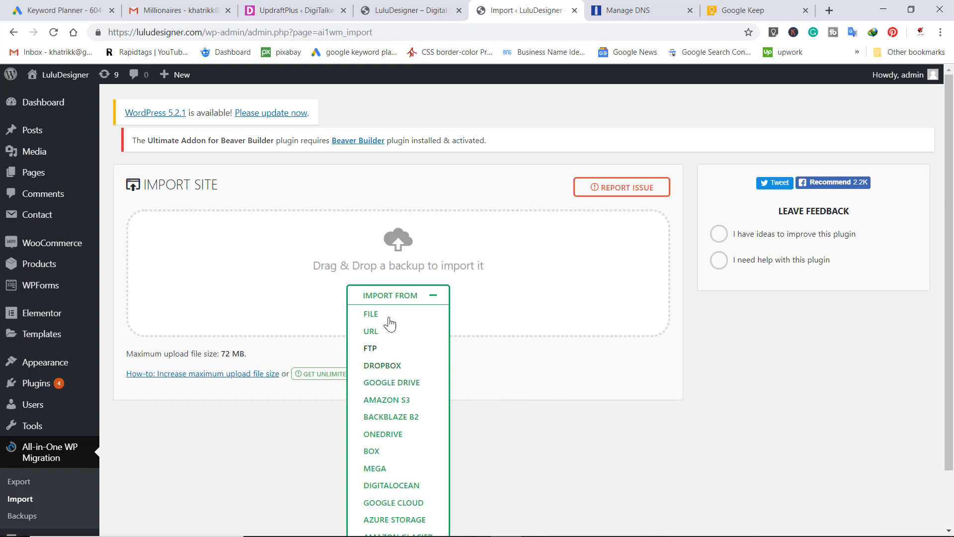
{"action": "mouse_move", "coordinate": [57, 463]}
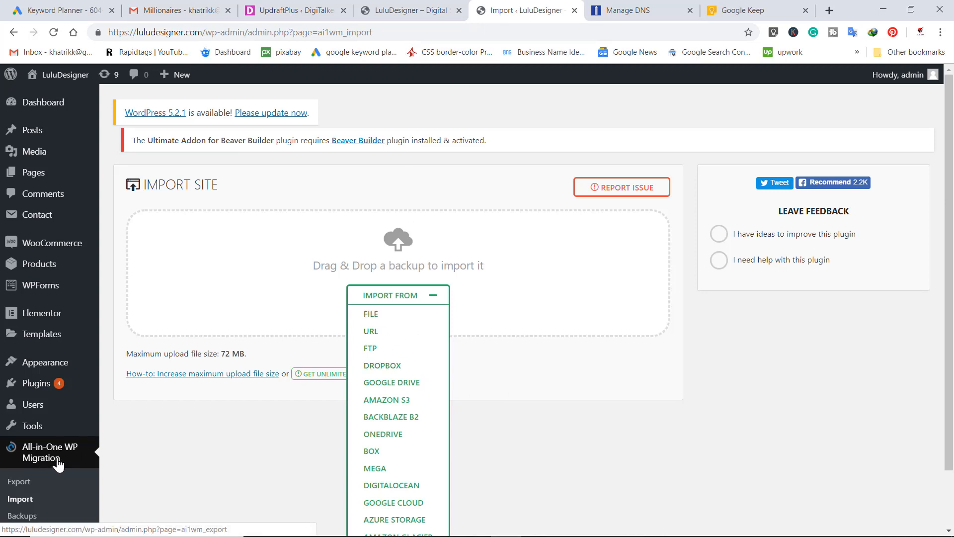
{"action": "mouse_move", "coordinate": [280, 437]}
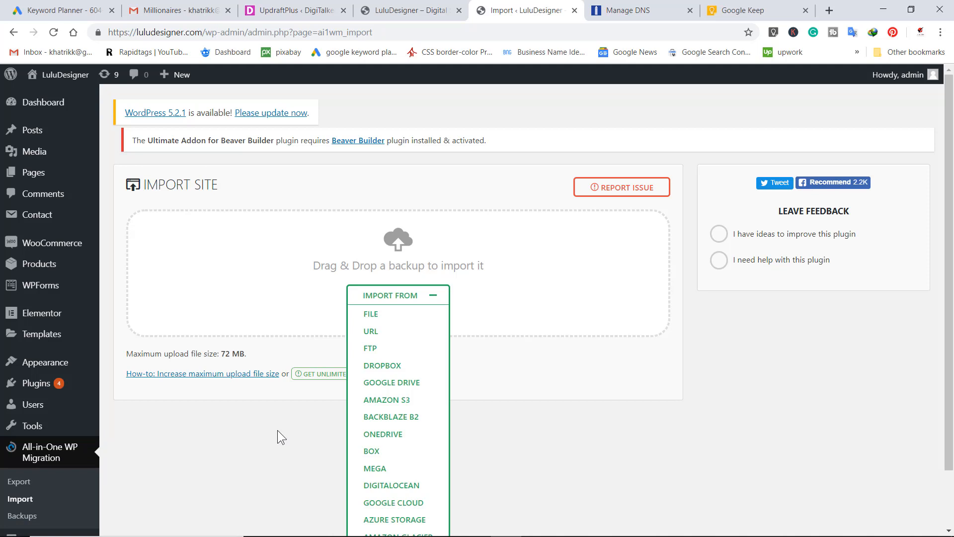
{"action": "left_click", "coordinate": [411, 10]}
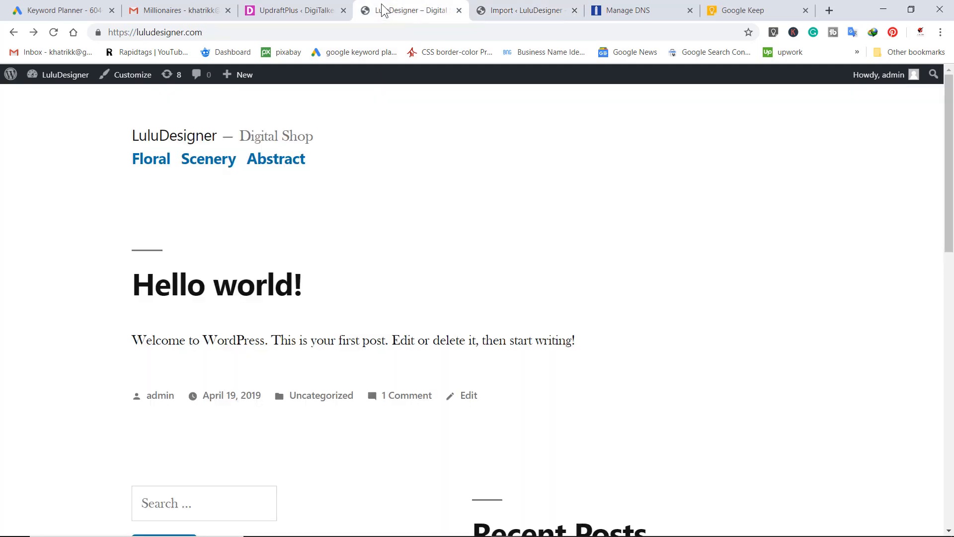
{"action": "left_click", "coordinate": [525, 11]}
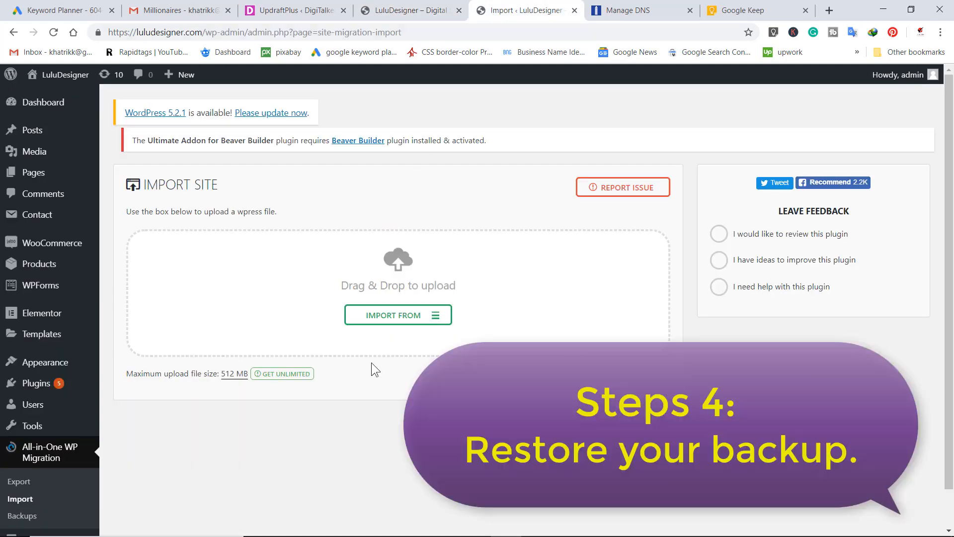
{"action": "mouse_move", "coordinate": [439, 323]}
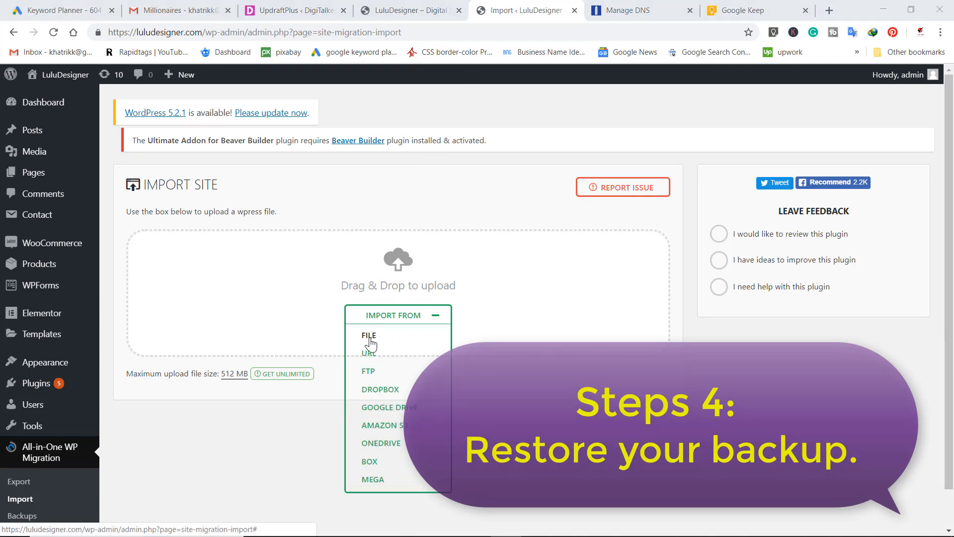
{"action": "left_click", "coordinate": [369, 335]}
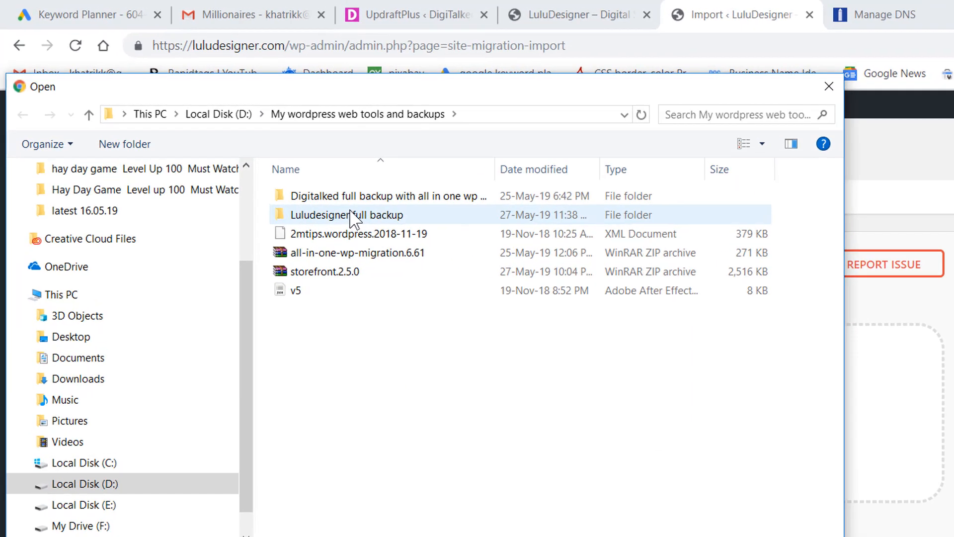
{"action": "double_click", "coordinate": [347, 214]}
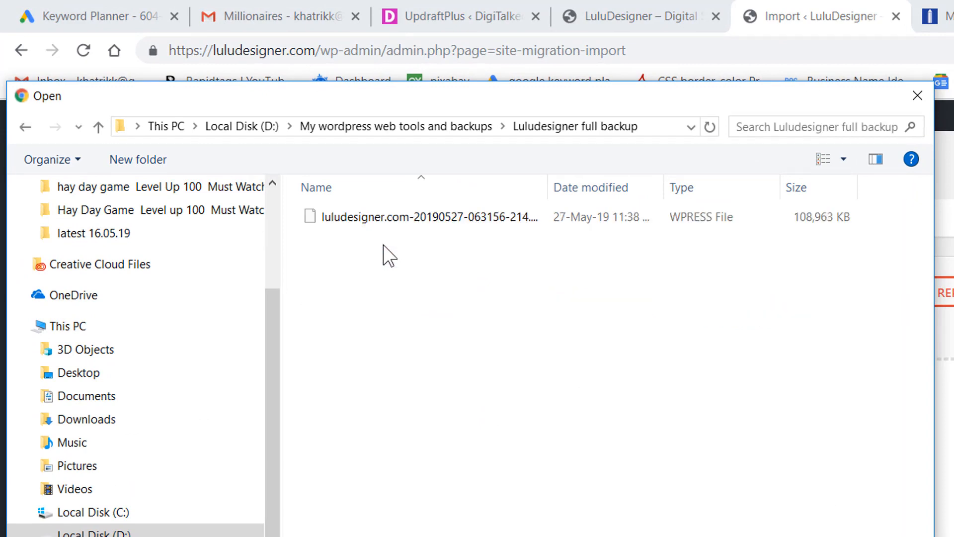
{"action": "double_click", "coordinate": [423, 216]}
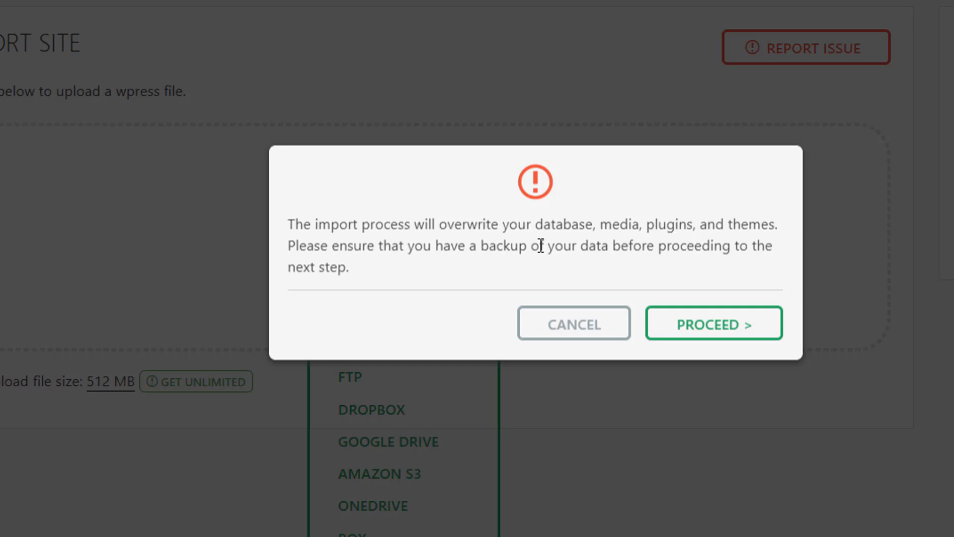
{"action": "mouse_move", "coordinate": [622, 284]}
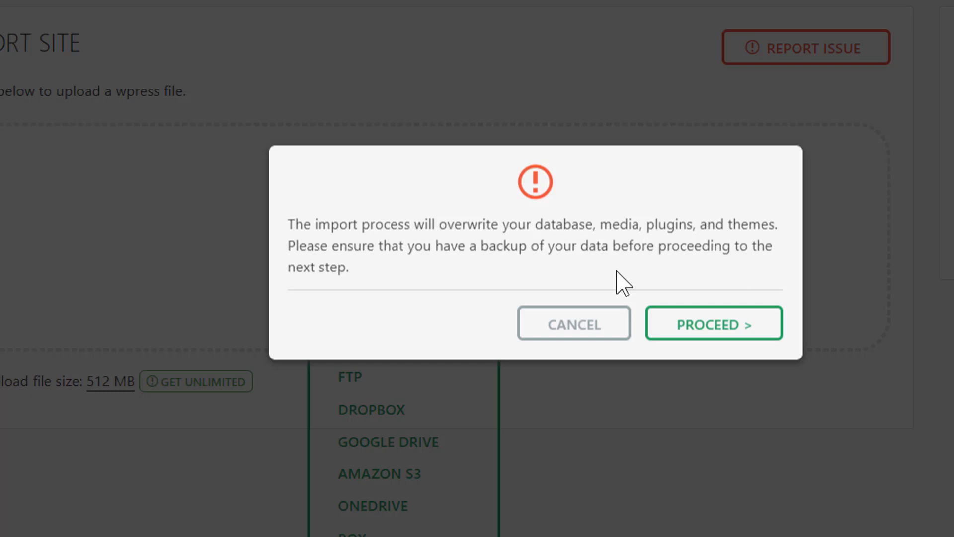
{"action": "mouse_move", "coordinate": [713, 323]}
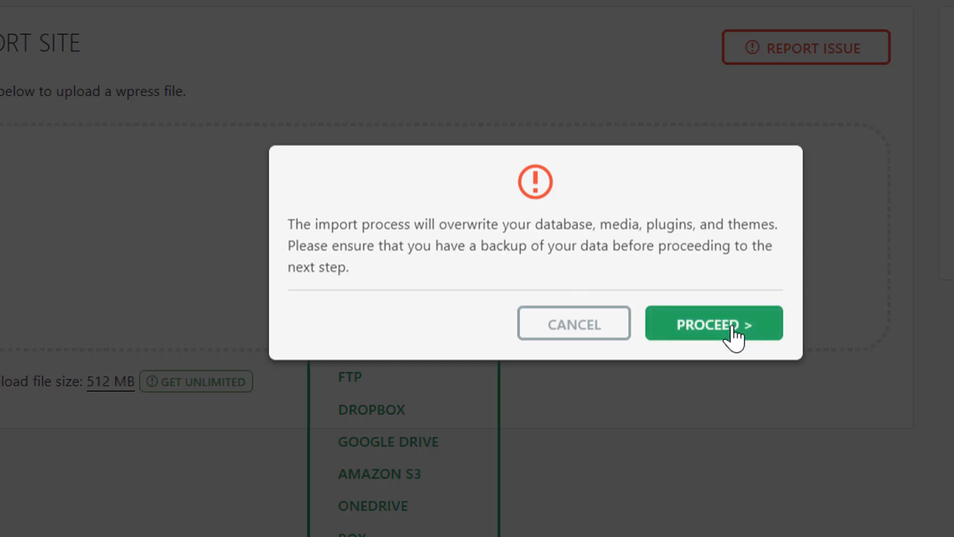
- Confirm PROCEED on the overwrite warning and wait for the successful import message
{"action": "left_click", "coordinate": [714, 323]}
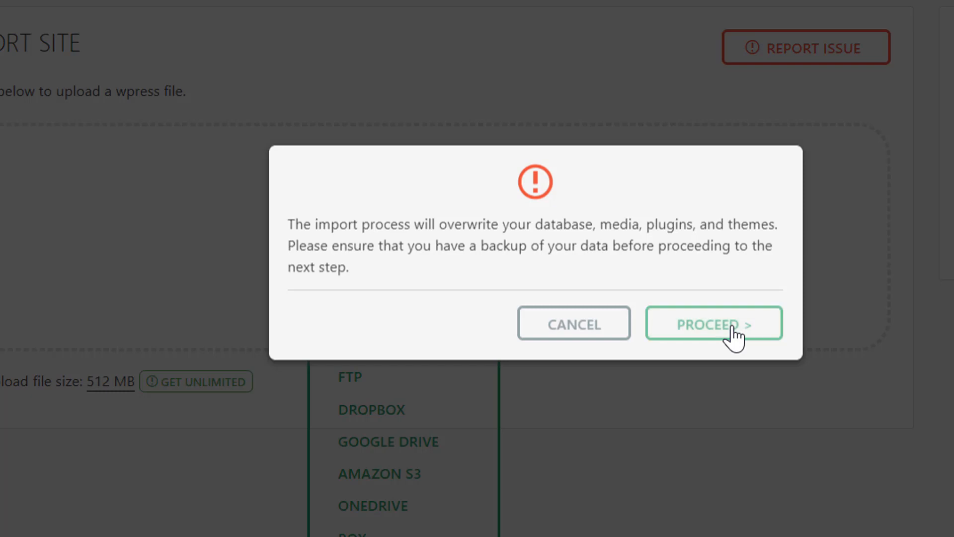
{"action": "left_click", "coordinate": [713, 323]}
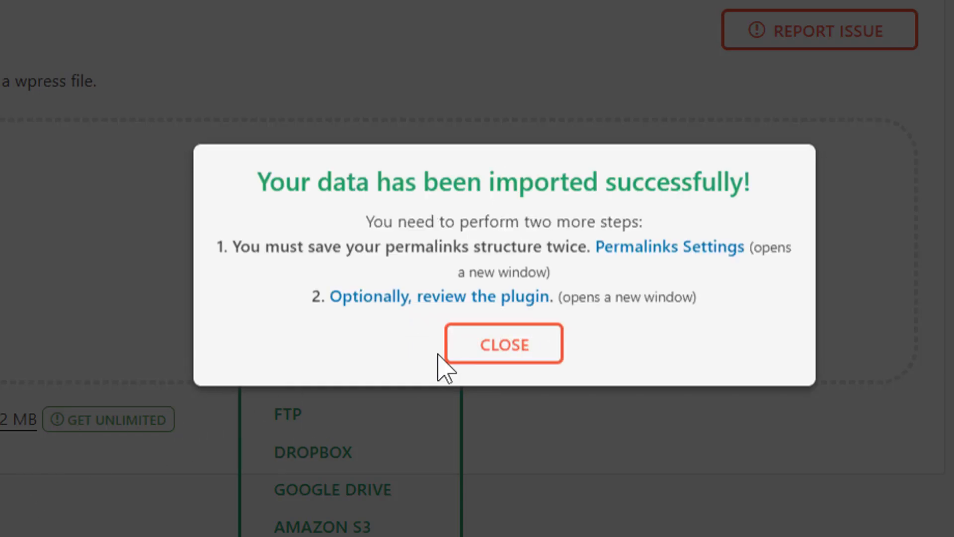
{"action": "mouse_move", "coordinate": [614, 220]}
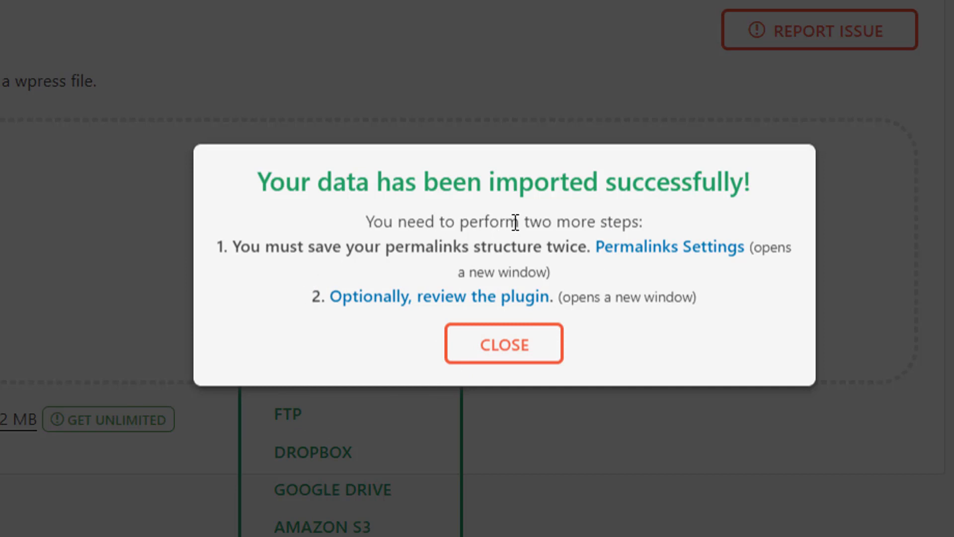
{"action": "mouse_move", "coordinate": [297, 298]}
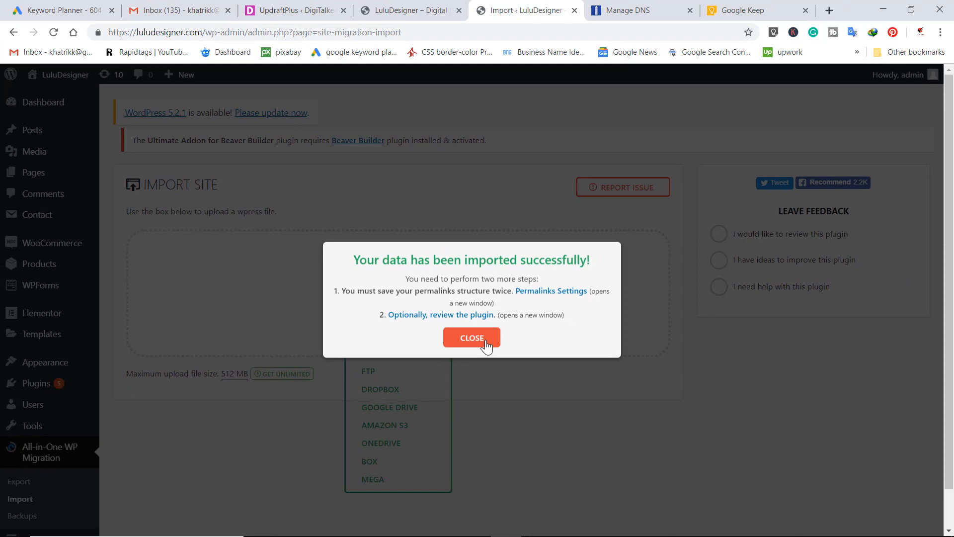
- Dismiss the import success message and reload the luludesigner.com homepage
{"action": "left_click", "coordinate": [471, 338]}
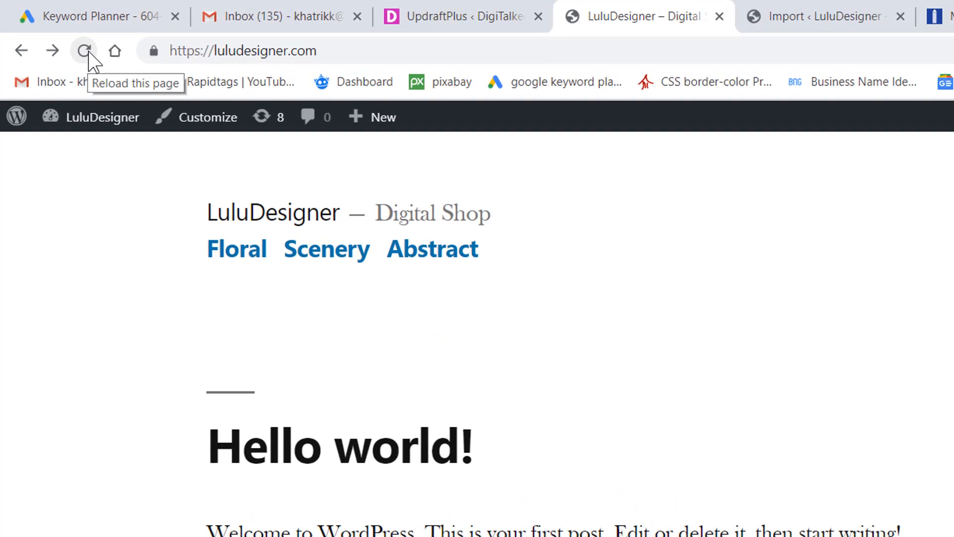
{"action": "left_click", "coordinate": [84, 51]}
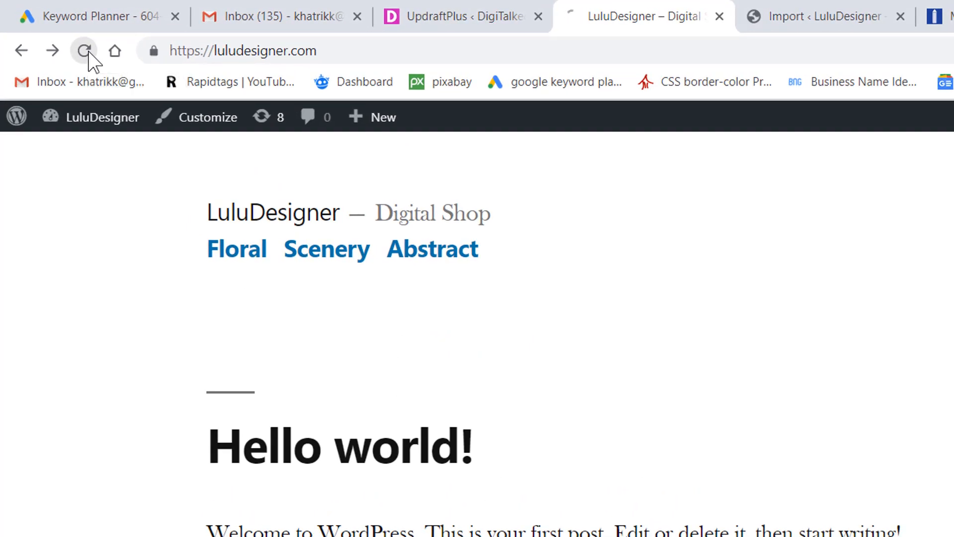
{"action": "left_click", "coordinate": [84, 51]}
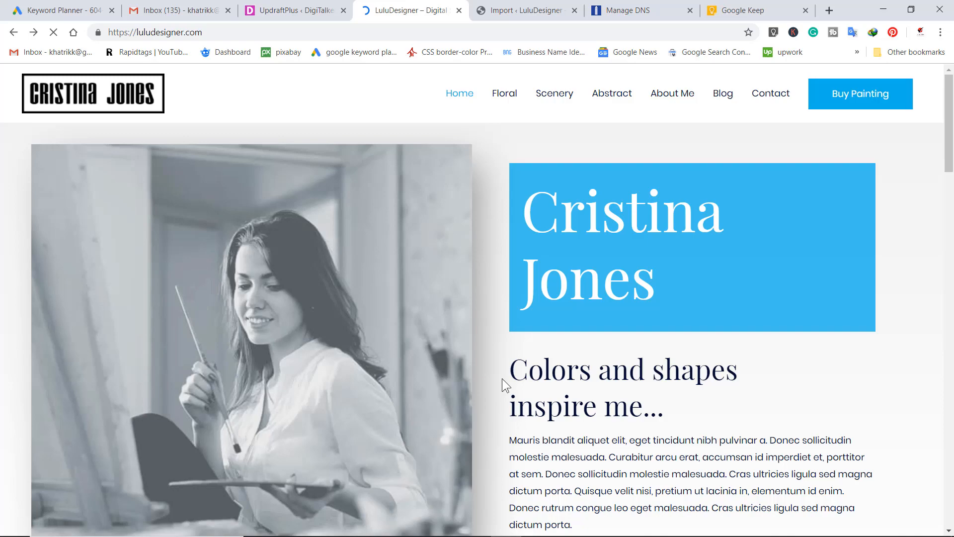
- Scroll through the restored Cristina Jones homepage, then switch to the DigiTalked tab
{"action": "scroll", "scroll_direction": "down", "scroll_amount": 3}
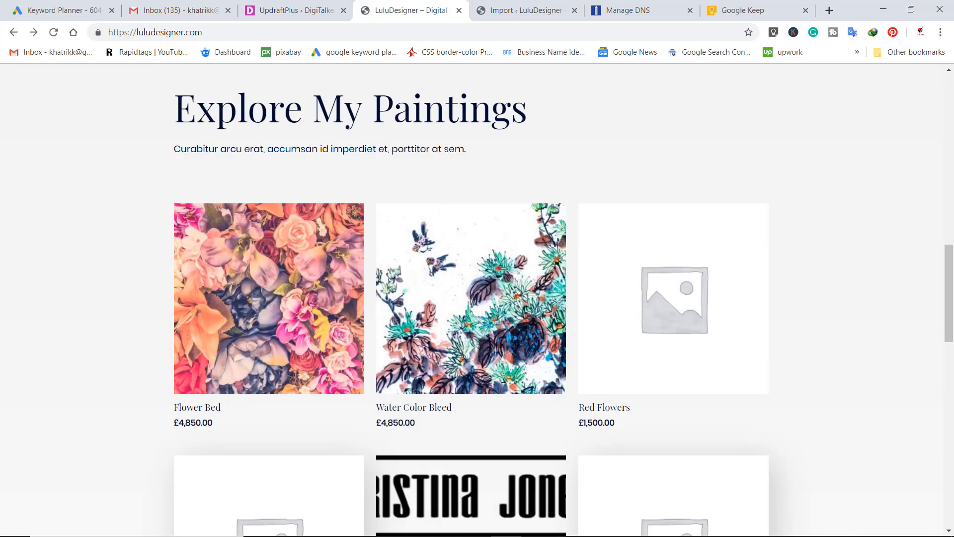
{"action": "scroll", "scroll_direction": "down", "scroll_amount": 3}
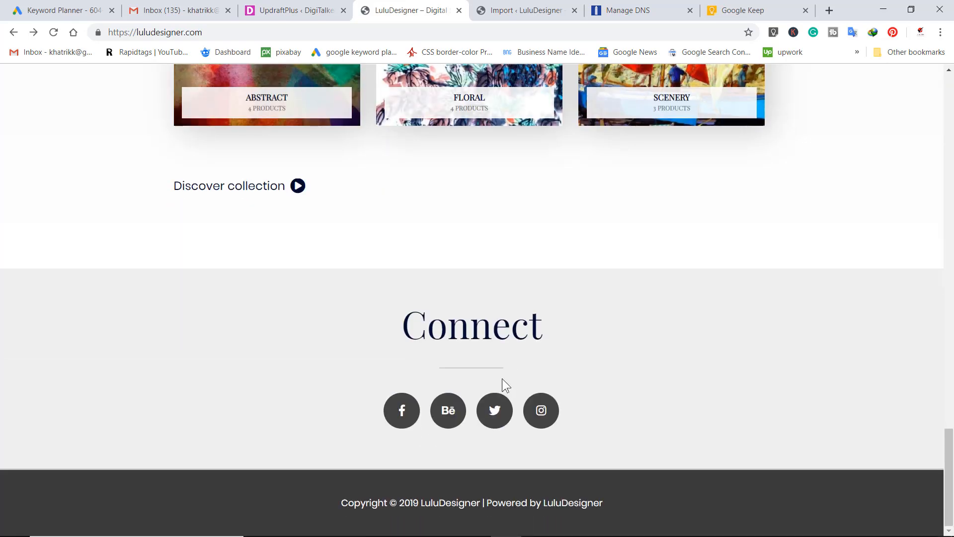
{"action": "scroll", "scroll_direction": "up", "scroll_amount": 3}
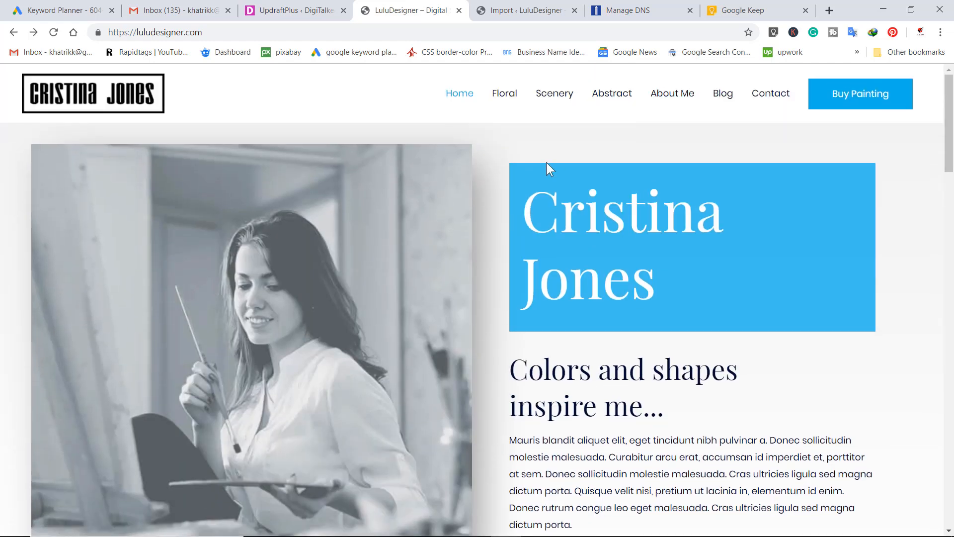
{"action": "mouse_move", "coordinate": [513, 151]}
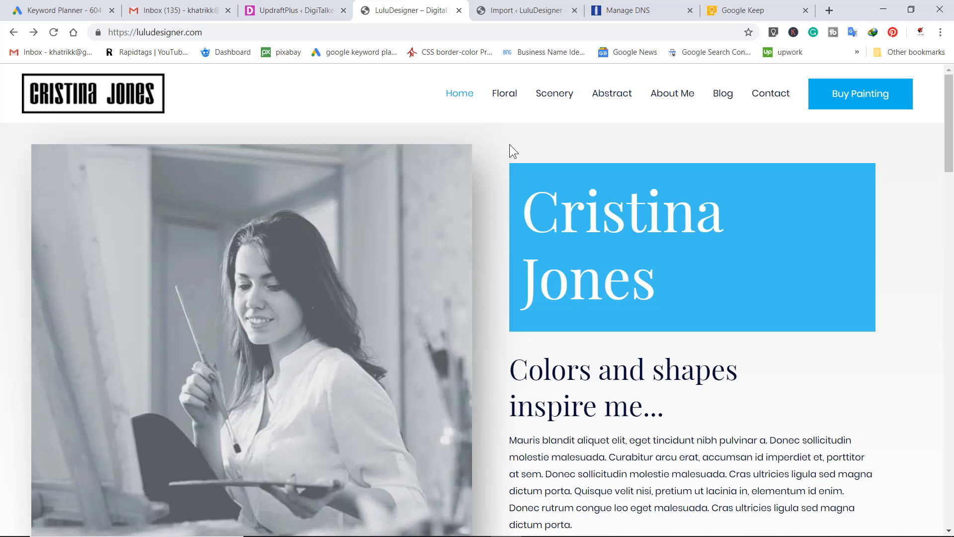
{"action": "mouse_move", "coordinate": [372, 286]}
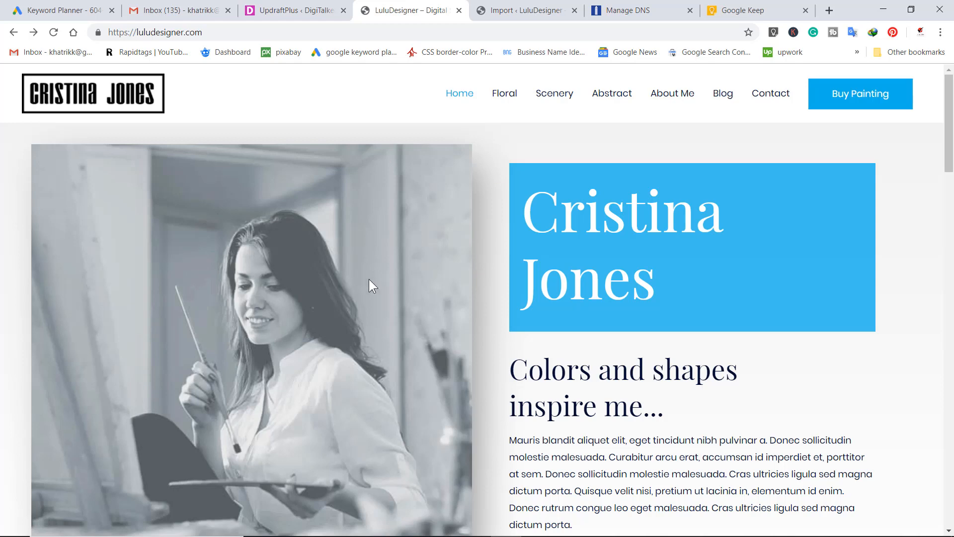
{"action": "mouse_move", "coordinate": [431, 127]}
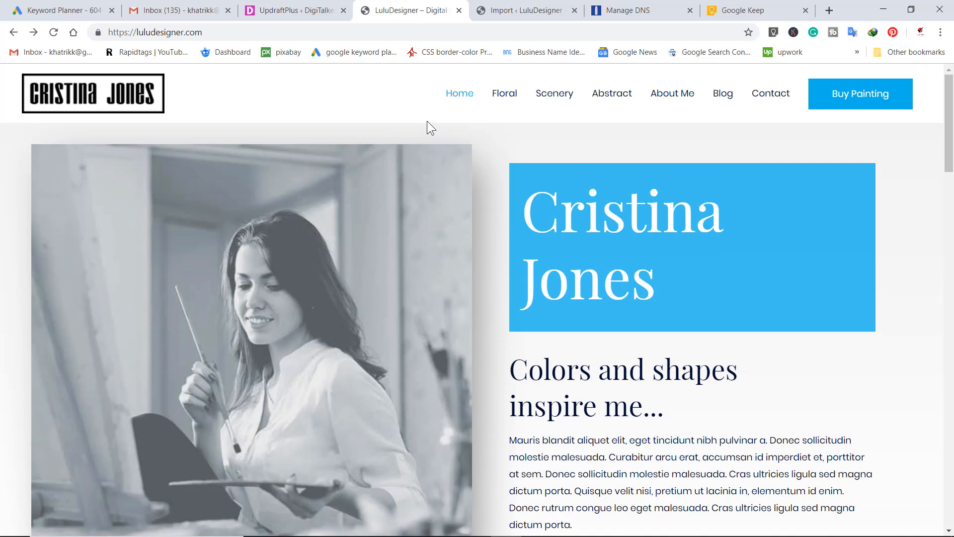
{"action": "mouse_move", "coordinate": [158, 122]}
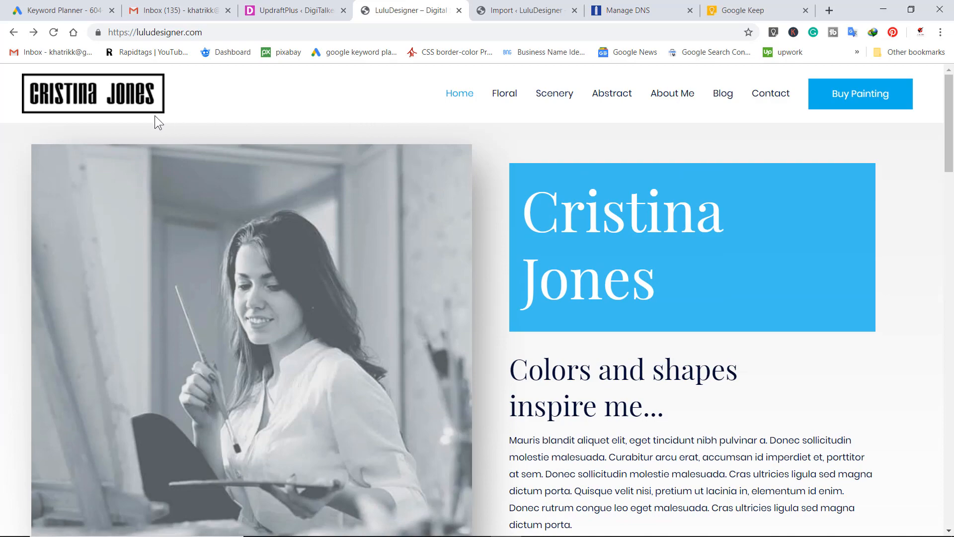
{"action": "scroll", "scroll_direction": "down", "scroll_amount": 3}
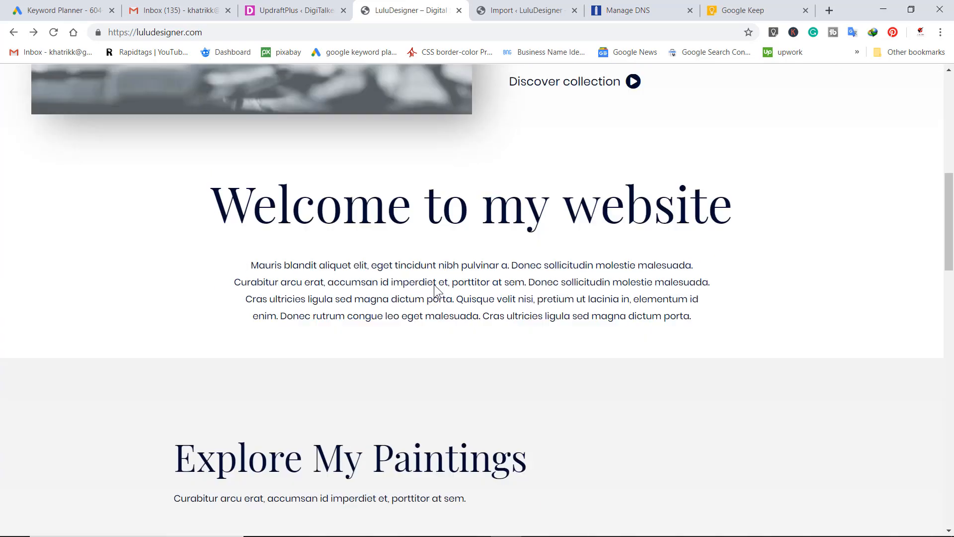
{"action": "scroll", "scroll_direction": "up", "scroll_amount": 3}
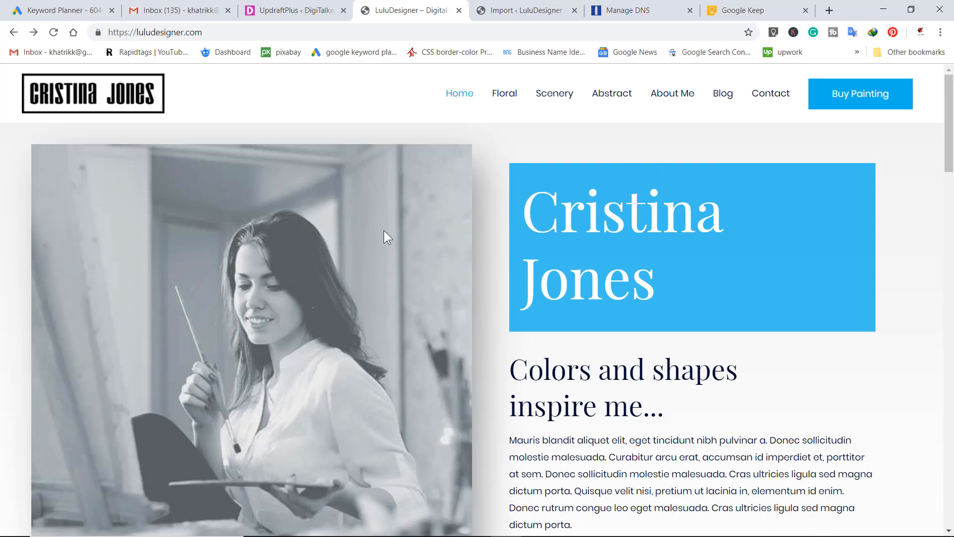
{"action": "left_click", "coordinate": [292, 11]}
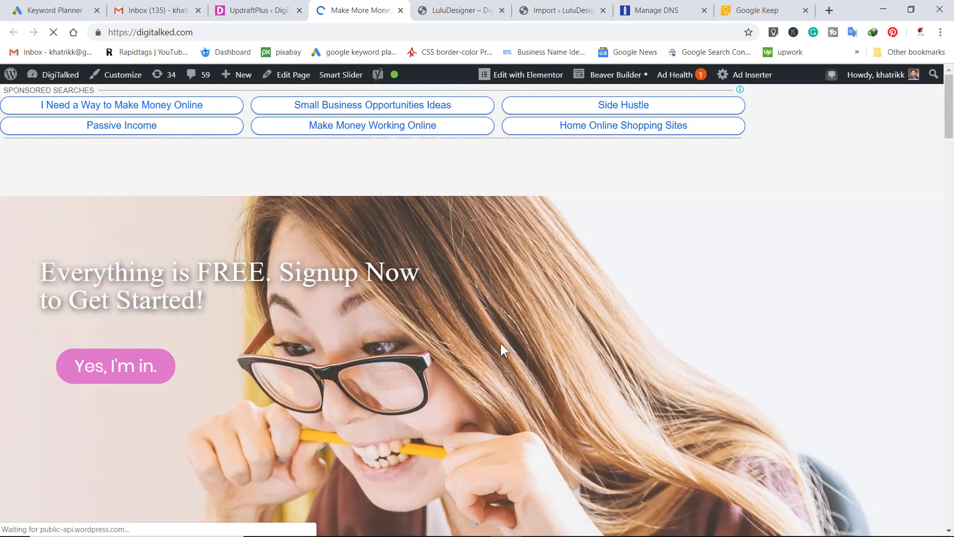
{"action": "scroll", "scroll_direction": "down", "scroll_amount": 3}
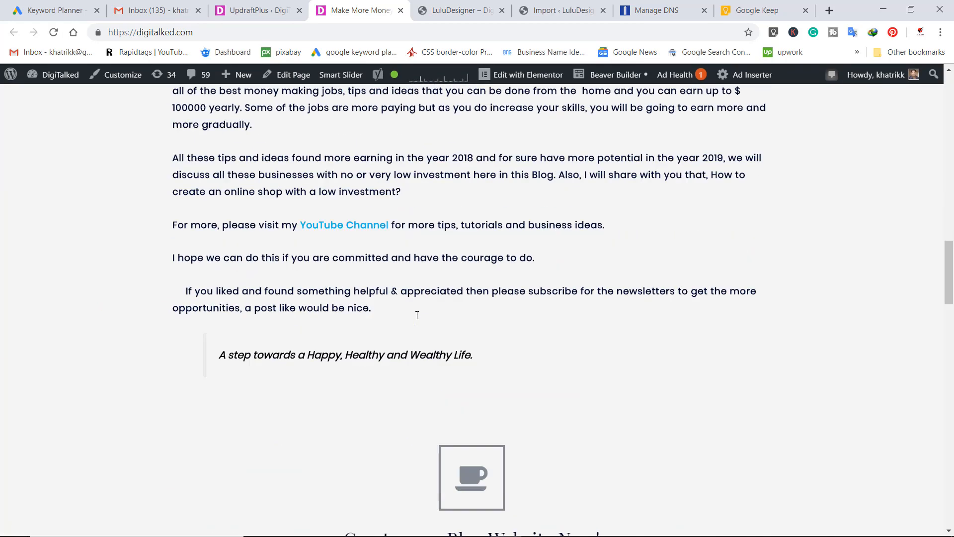
{"action": "scroll", "scroll_direction": "down", "scroll_amount": 3}
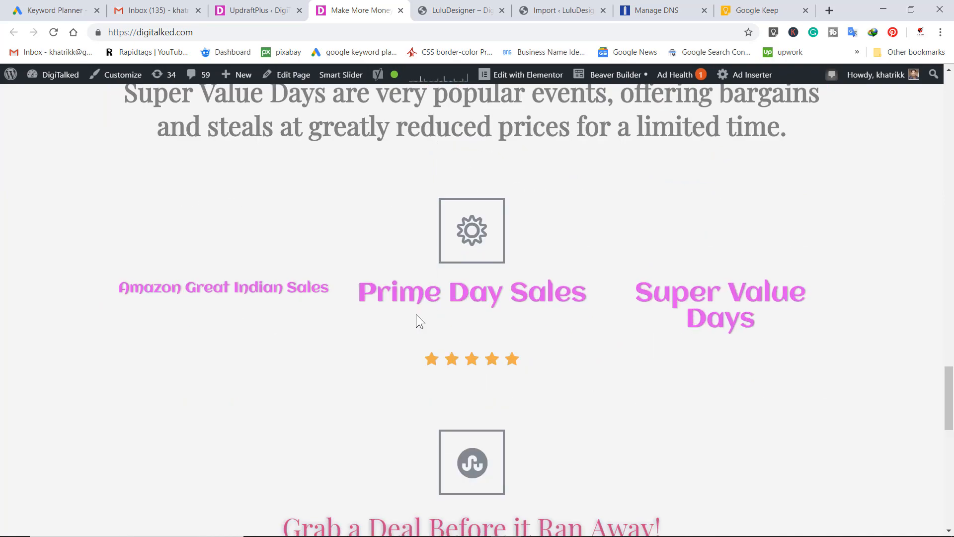
{"action": "scroll", "scroll_direction": "down", "scroll_amount": 3}
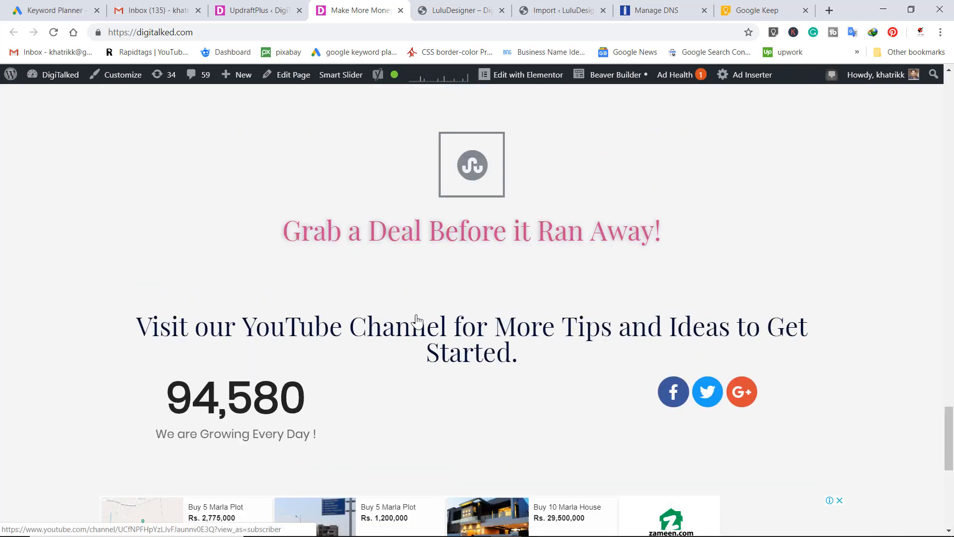
{"action": "scroll", "scroll_direction": "down", "scroll_amount": 3}
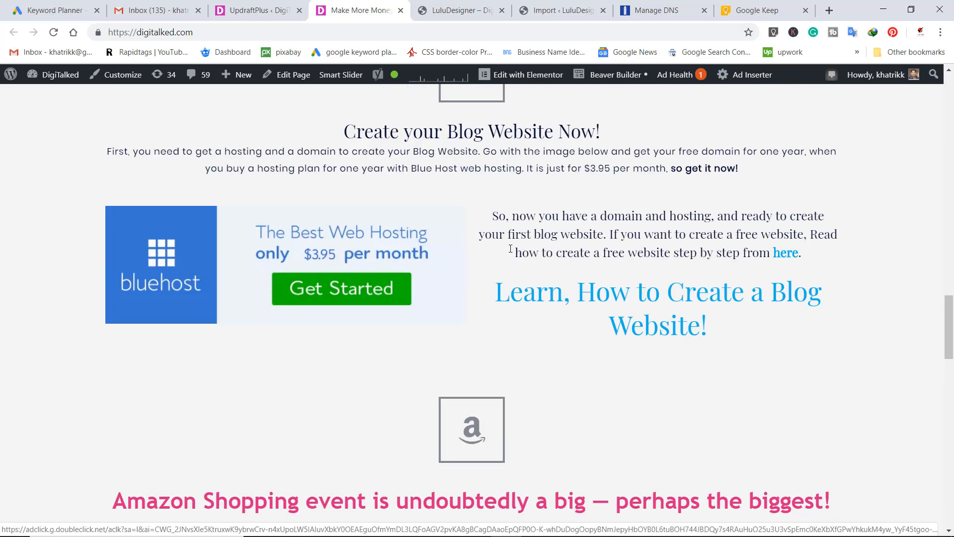
{"action": "scroll", "scroll_direction": "up", "scroll_amount": 3}
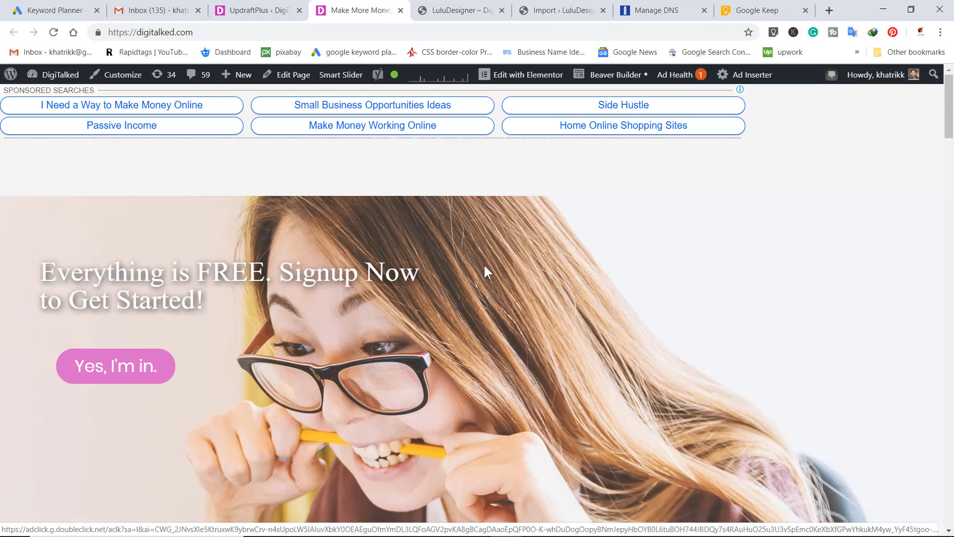
{"action": "scroll", "scroll_direction": "down", "scroll_amount": 3}
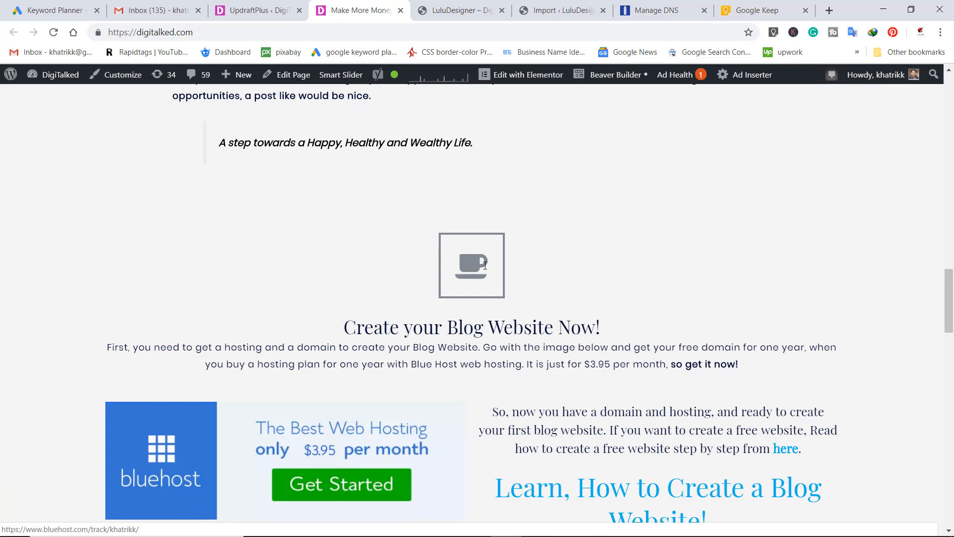
{"action": "scroll", "scroll_direction": "down", "scroll_amount": 3}
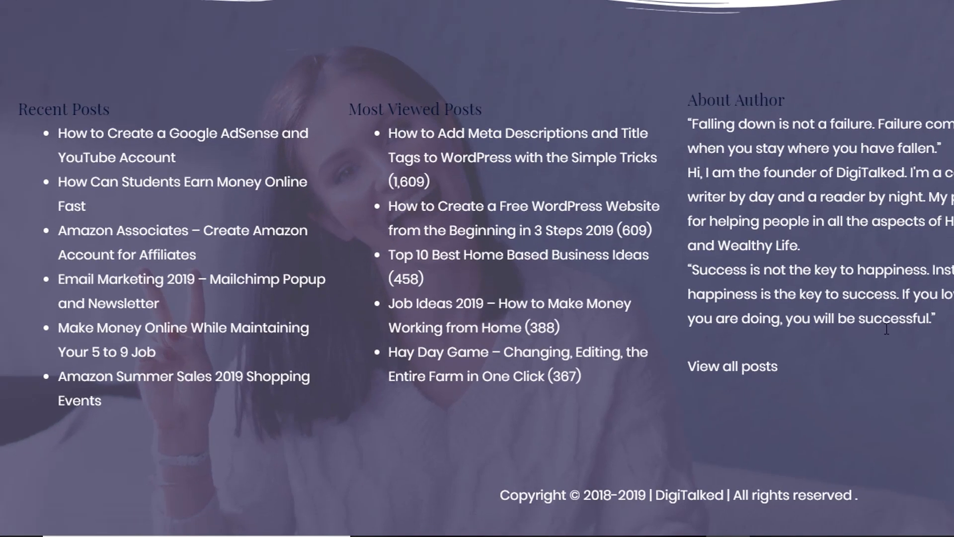
{"action": "mouse_move", "coordinate": [511, 213]}
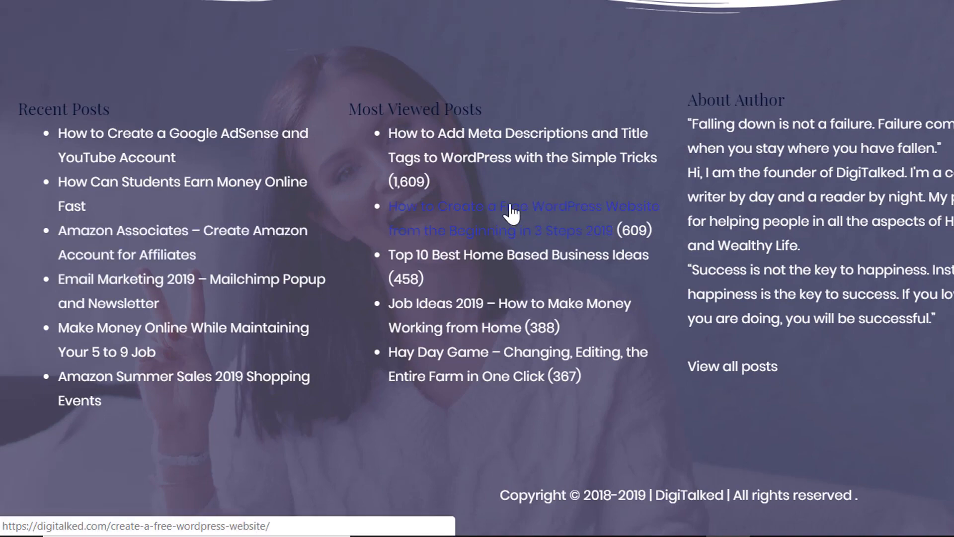
{"action": "mouse_move", "coordinate": [595, 177]}
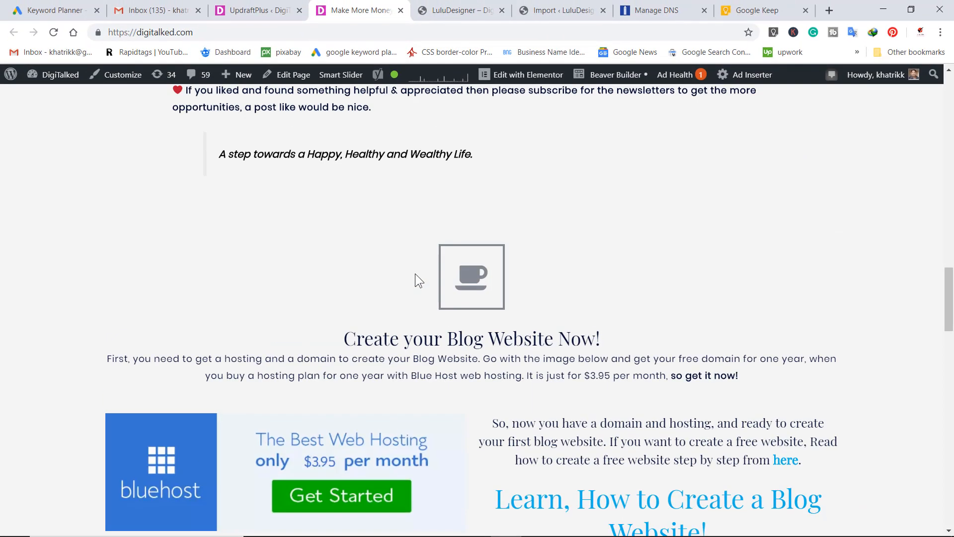
{"action": "scroll", "scroll_direction": "up", "scroll_amount": 3}
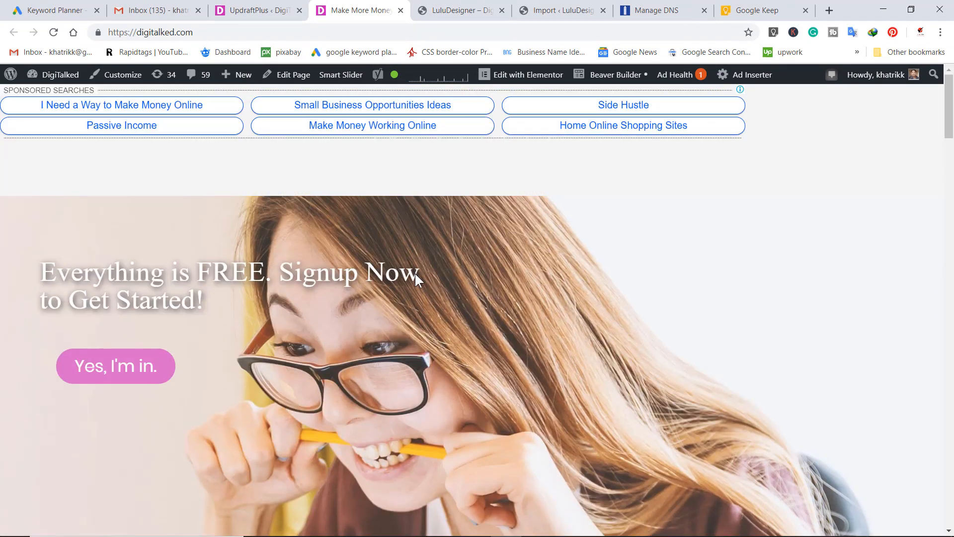
{"action": "left_click", "coordinate": [460, 10]}
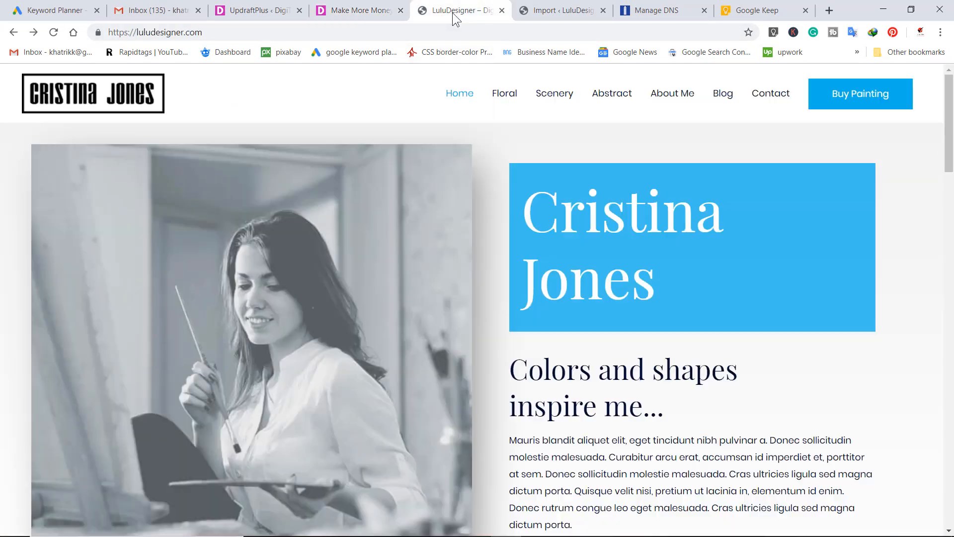
{"action": "scroll", "scroll_direction": "down", "scroll_amount": 3}
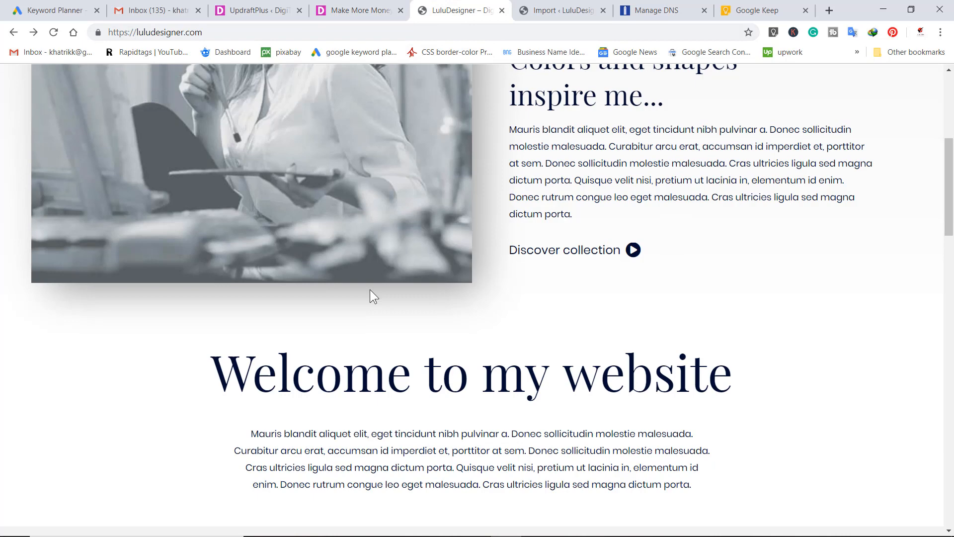
{"action": "scroll", "scroll_direction": "down", "scroll_amount": 3}
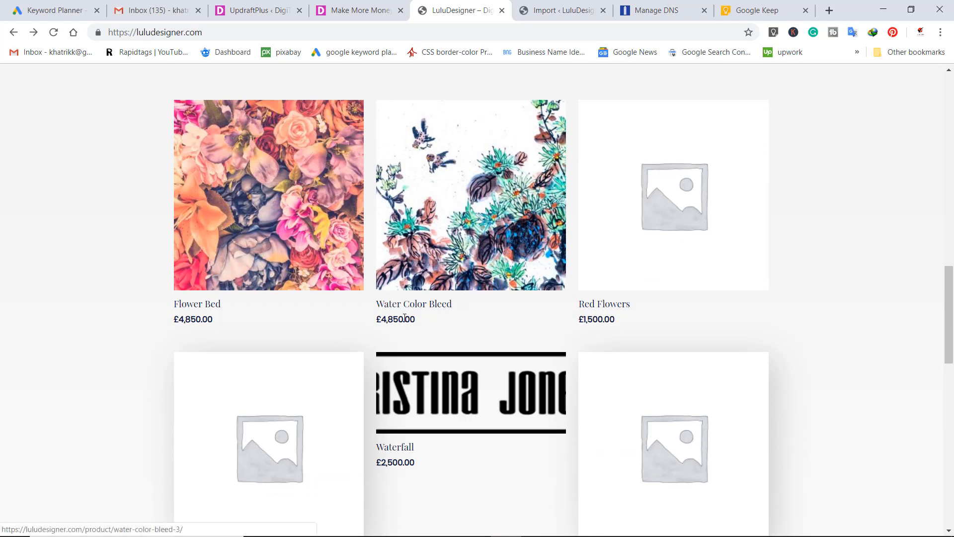
{"action": "mouse_move", "coordinate": [458, 328]}
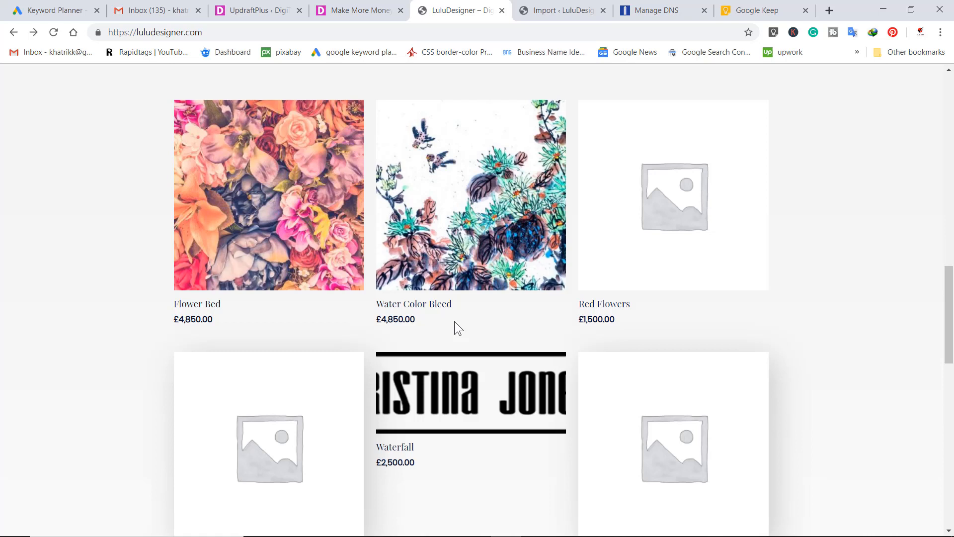
{"action": "mouse_move", "coordinate": [475, 347]}
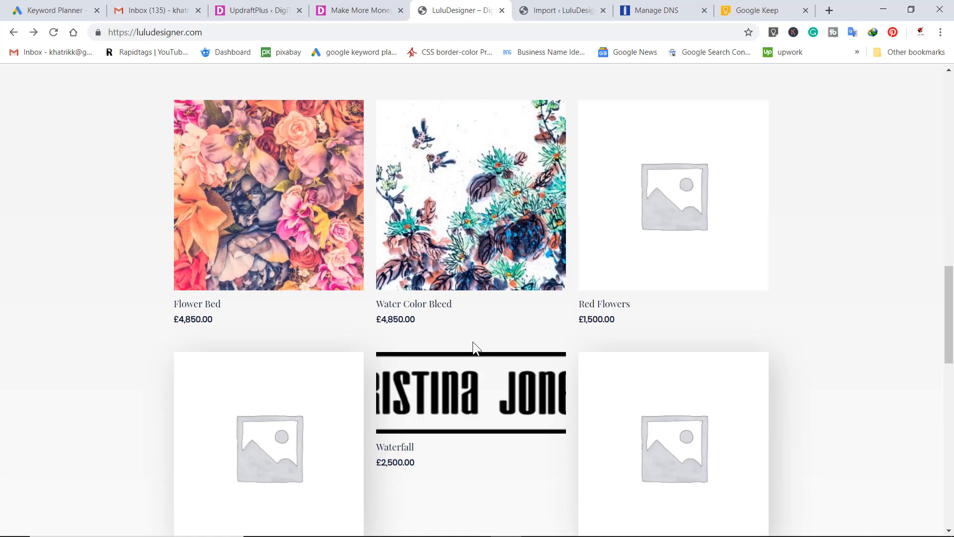
{"action": "mouse_move", "coordinate": [472, 348]}
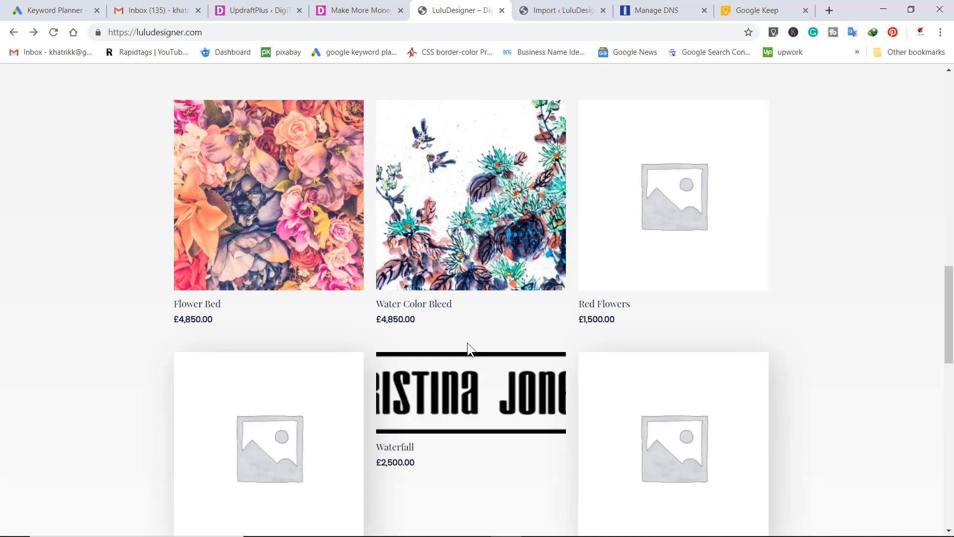
{"action": "mouse_move", "coordinate": [487, 362]}
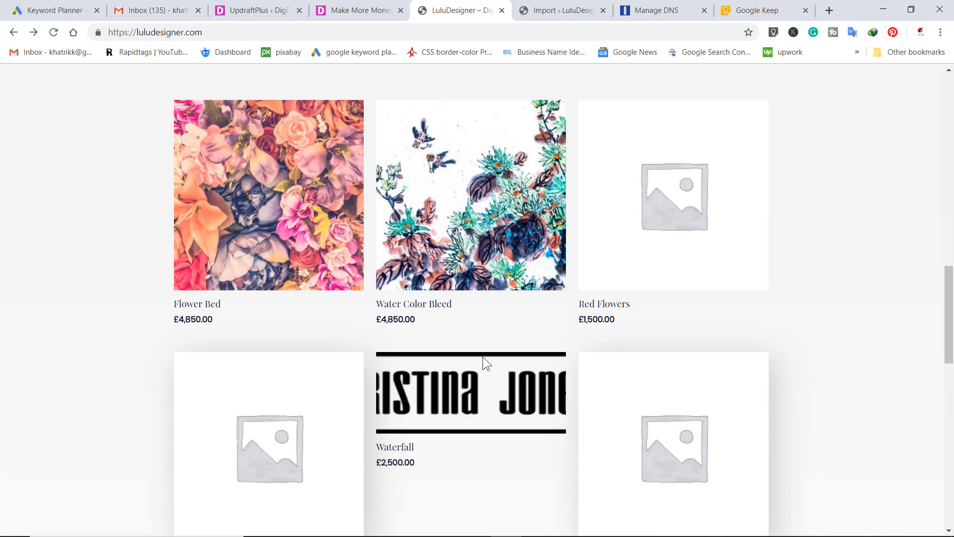